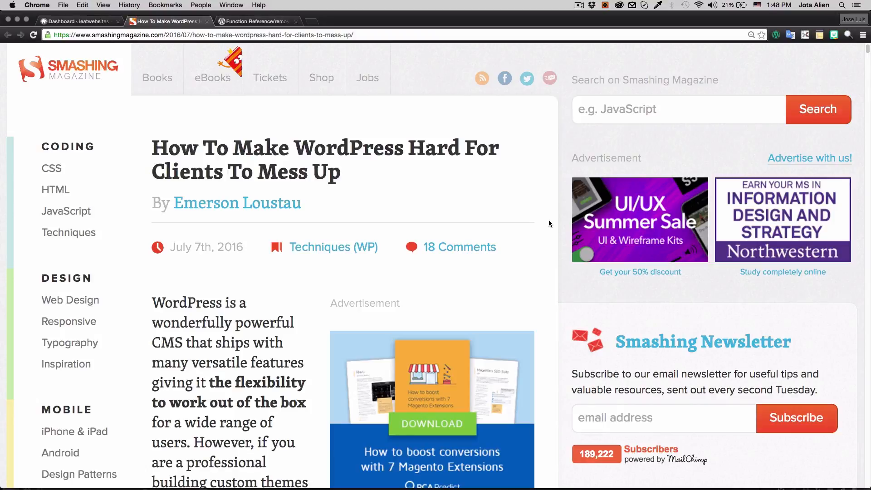
{"action": "mouse_move", "coordinate": [676, 108]}
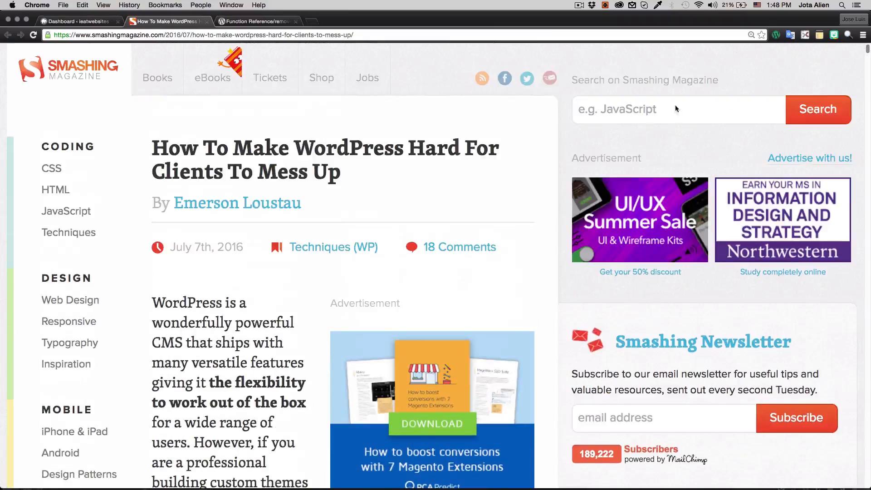
{"action": "mouse_move", "coordinate": [564, 145]}
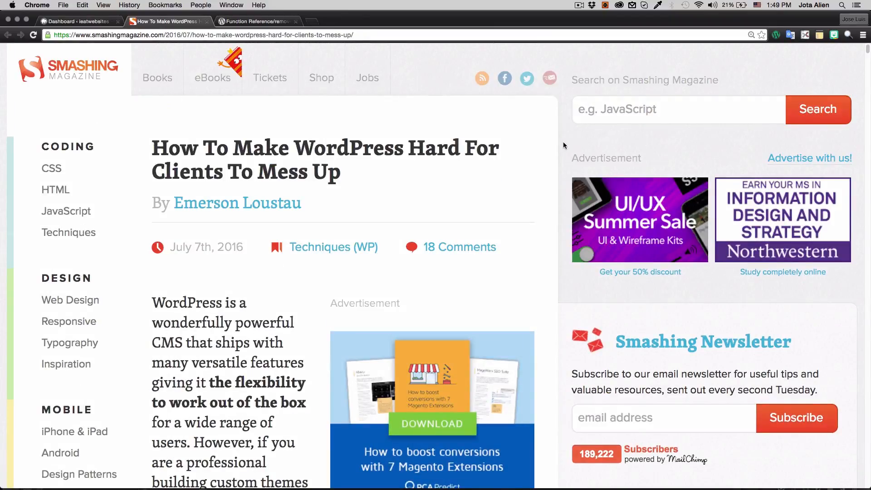
{"action": "mouse_move", "coordinate": [556, 150]}
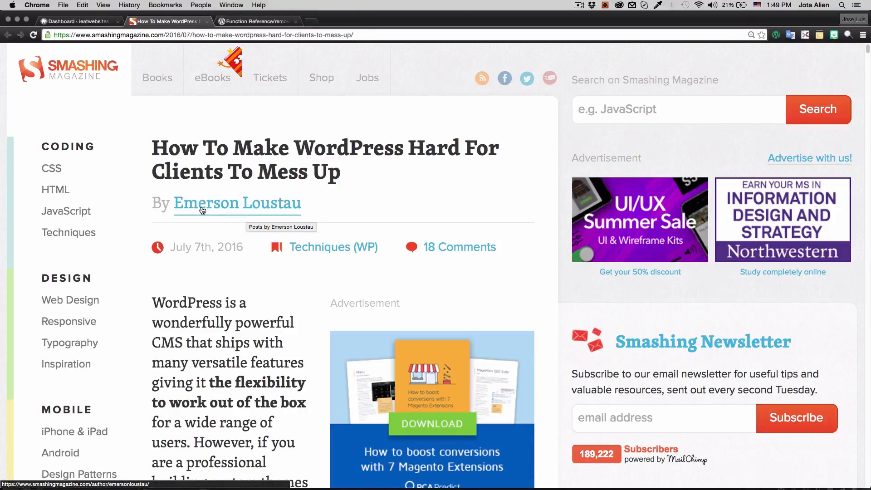
{"action": "mouse_move", "coordinate": [548, 184]}
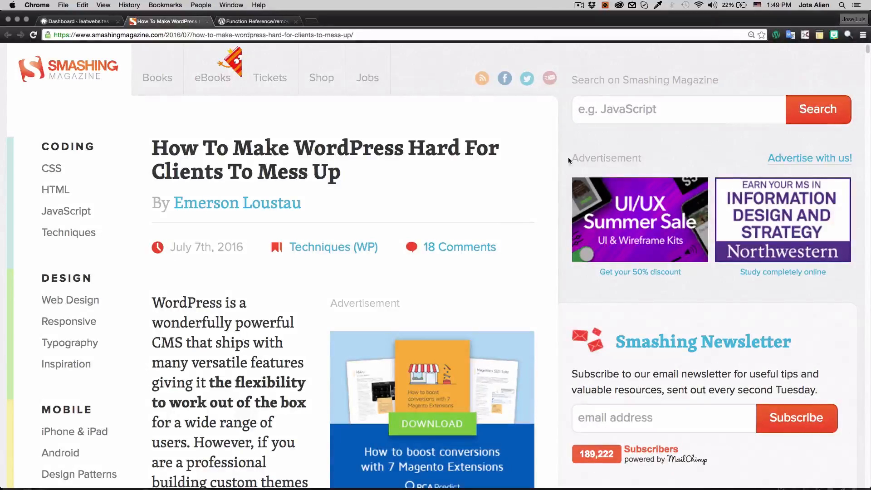
{"action": "mouse_move", "coordinate": [558, 165]}
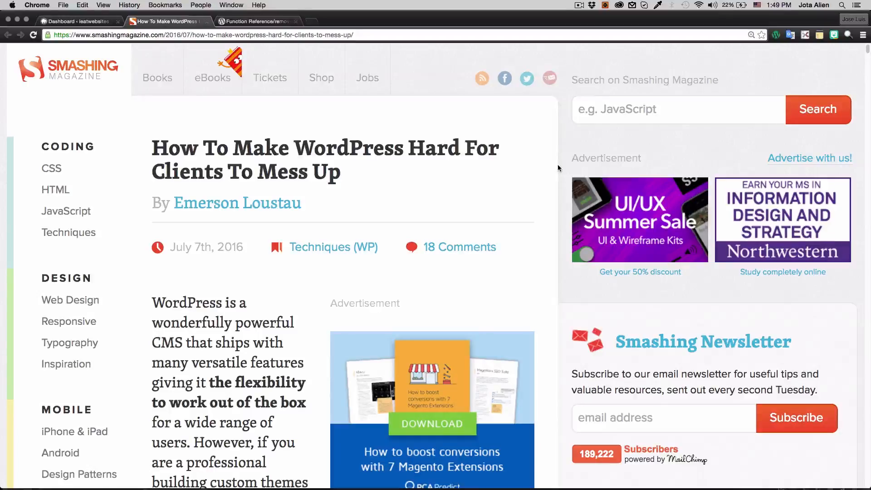
Open WordPress's Appearance > Editor and scroll through Twenty Sixteen's style.css
{"action": "left_click", "coordinate": [64, 21]}
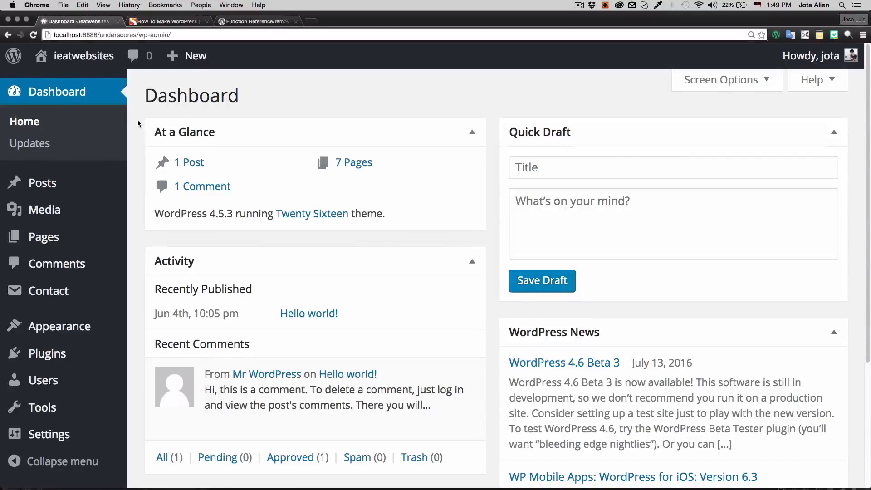
{"action": "scroll", "scroll_direction": "down", "scroll_amount": 3}
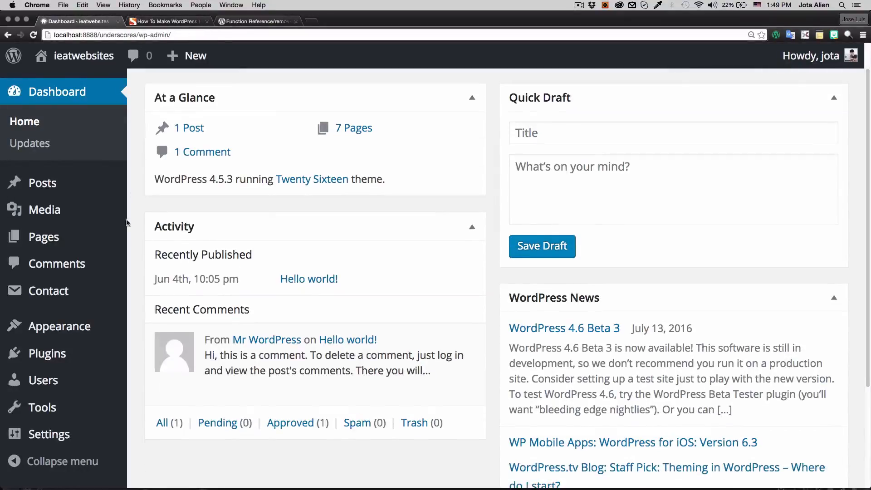
{"action": "left_click", "coordinate": [59, 326]}
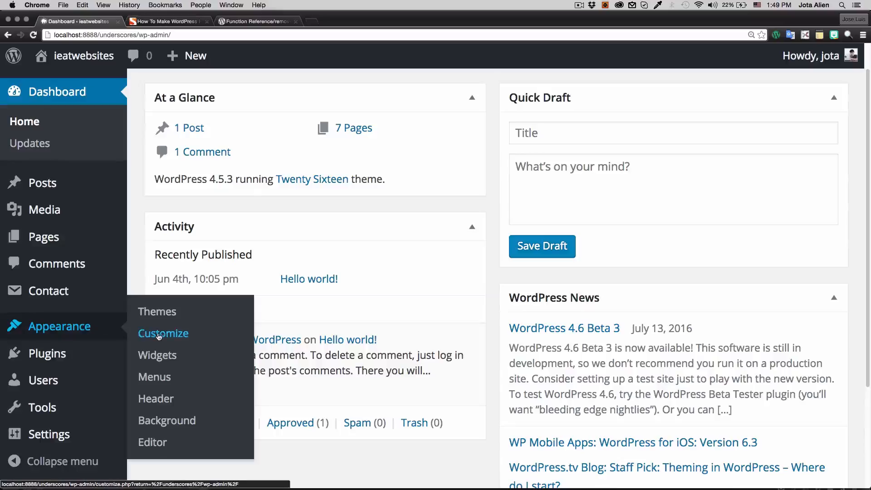
{"action": "left_click", "coordinate": [152, 442]}
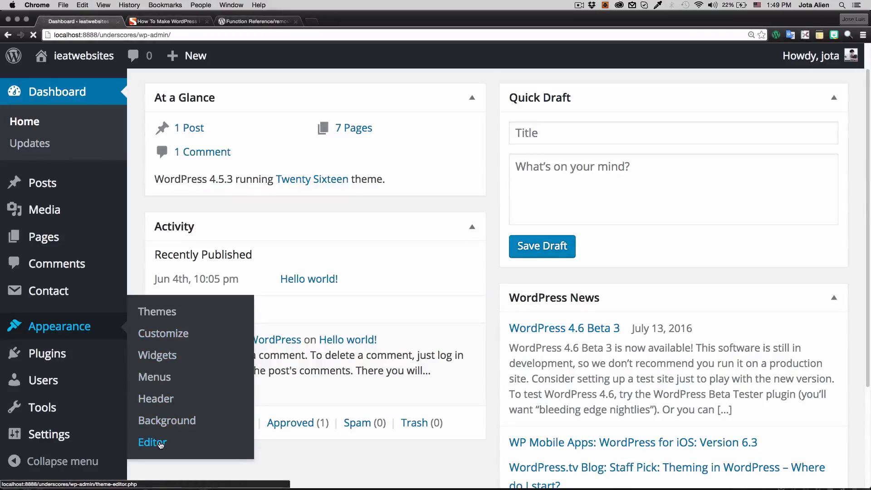
{"action": "left_click", "coordinate": [152, 441]}
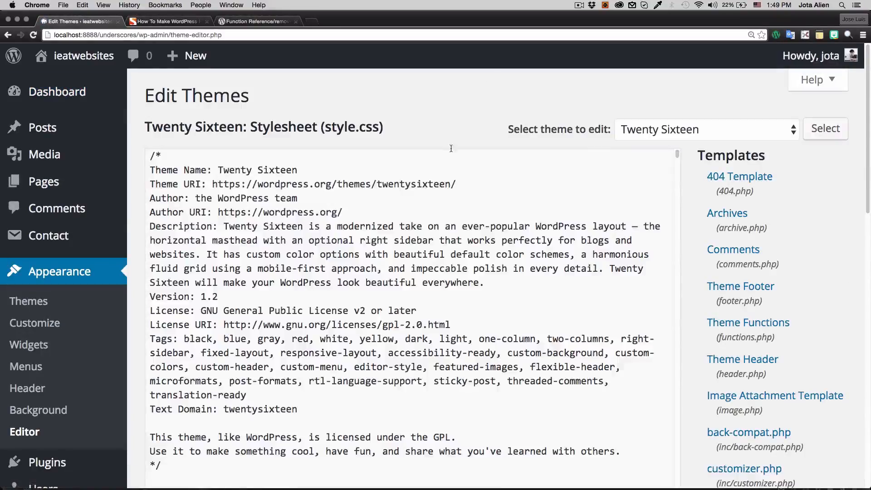
{"action": "scroll", "scroll_direction": "down", "scroll_amount": 3}
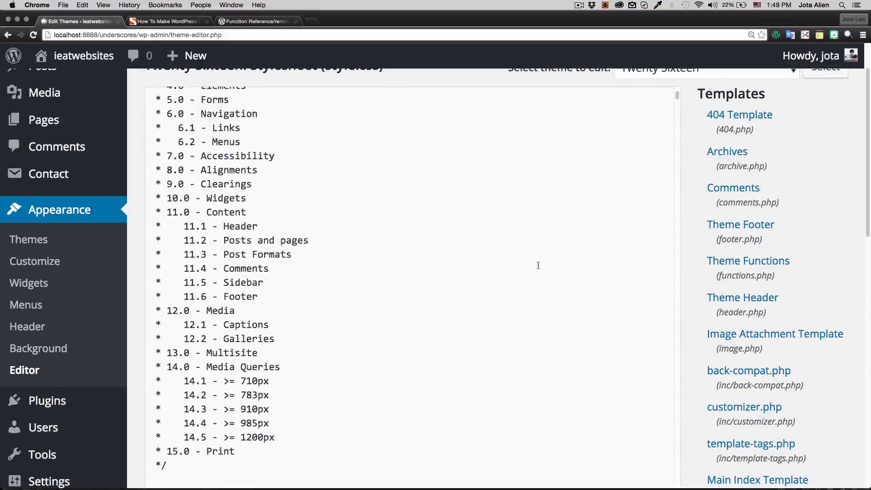
{"action": "scroll", "scroll_direction": "down", "scroll_amount": 3}
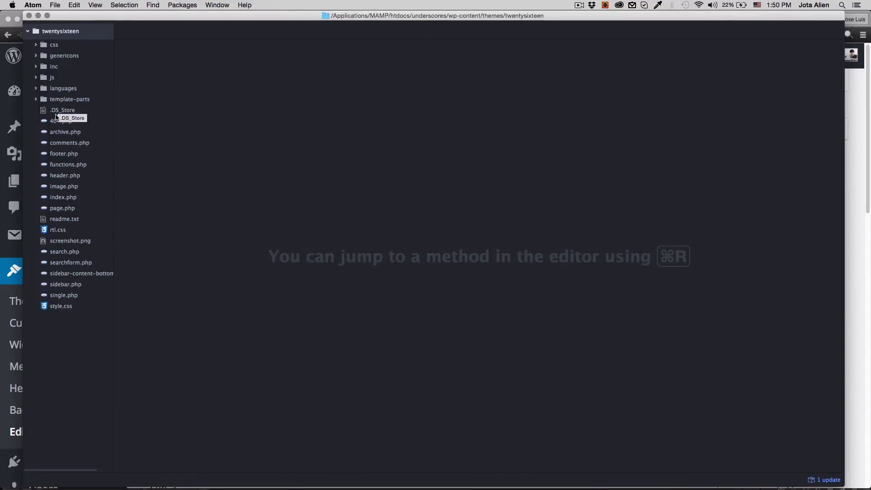
{"action": "mouse_move", "coordinate": [61, 199]}
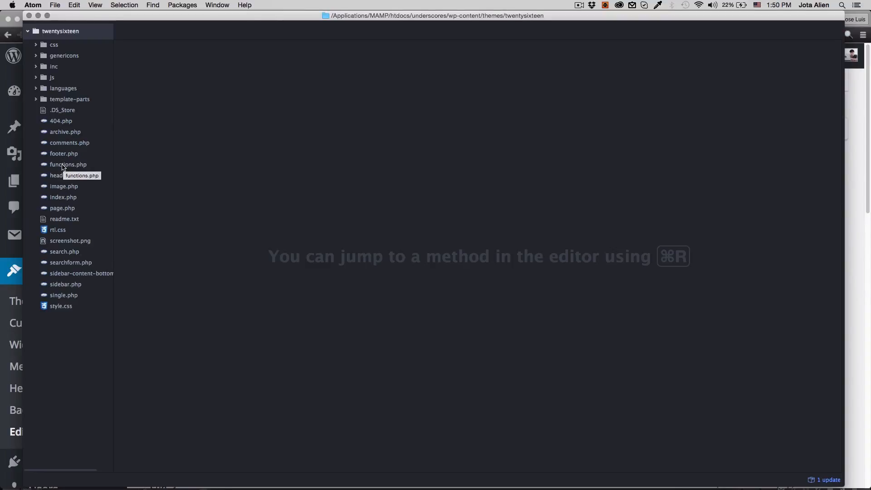
Open functions.php from Atom's tree view and scroll to the empty line 423
{"action": "left_click", "coordinate": [67, 164]}
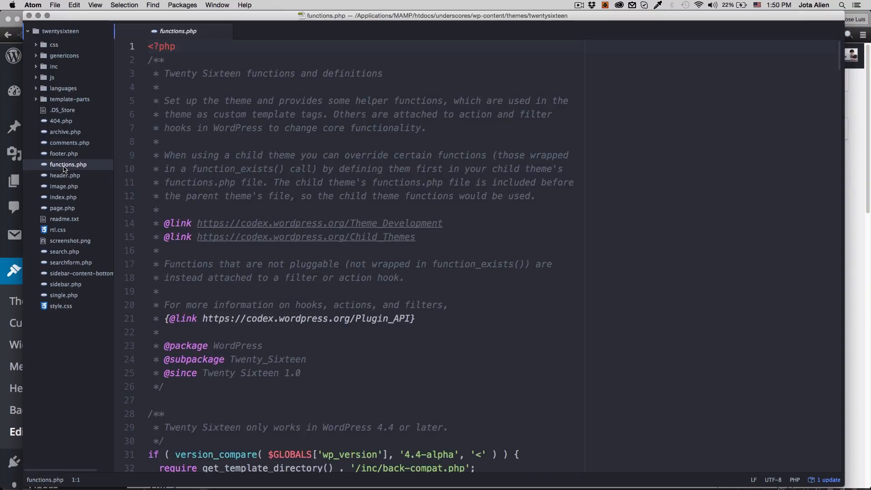
{"action": "scroll", "scroll_direction": "down", "scroll_amount": 3}
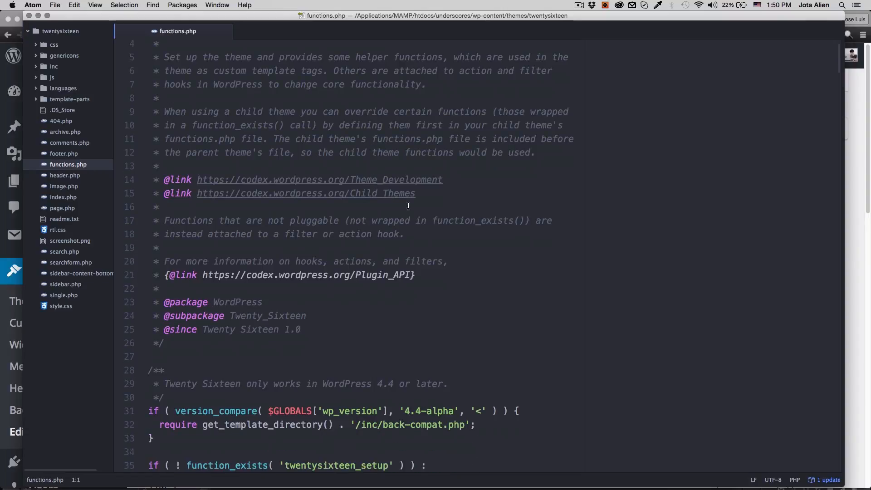
{"action": "scroll", "scroll_direction": "down", "scroll_amount": 3}
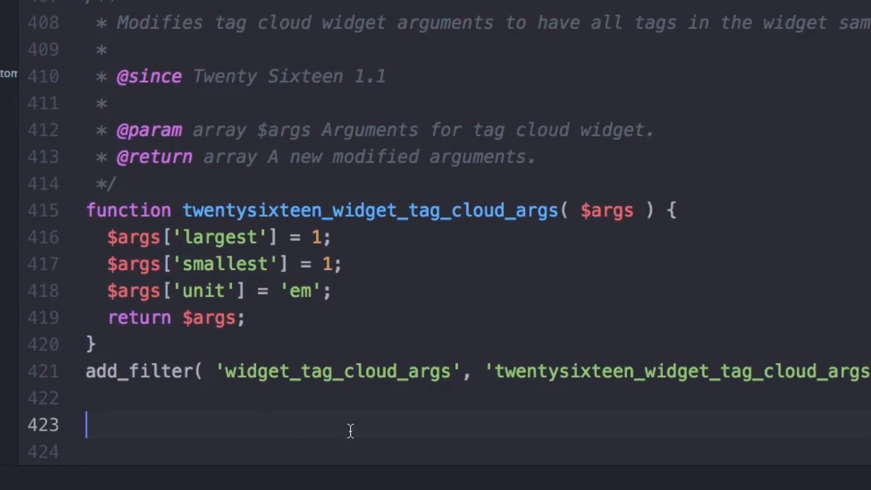
Type define( 'DISALLOW_FILE_EDIT', true ); on line 423 of functions.php
{"action": "type", "text": "d"}
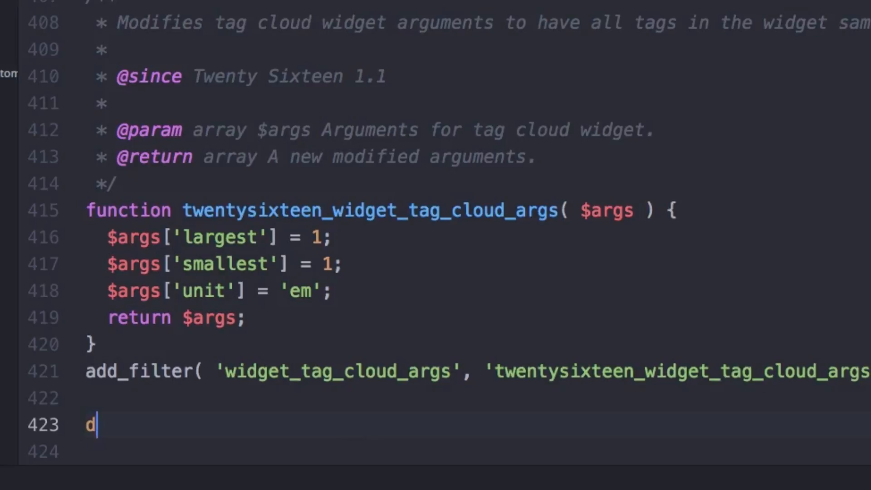
{"action": "type", "text": "efine("}
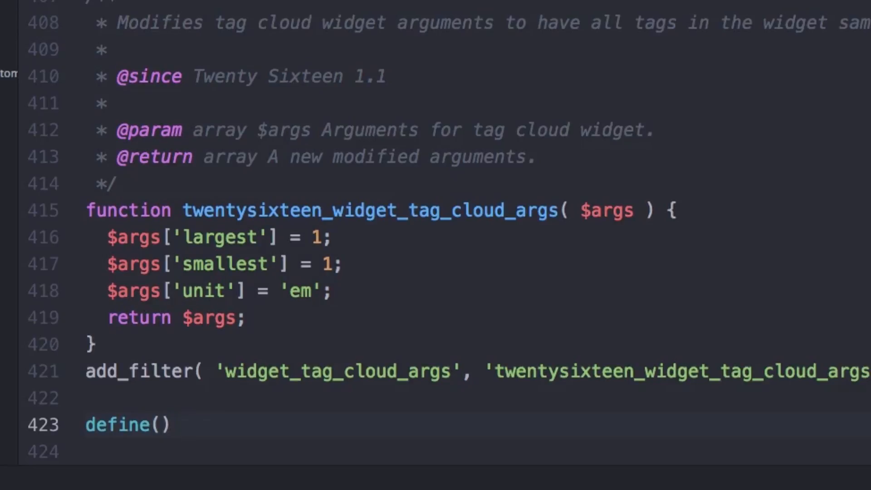
{"action": "left_click", "coordinate": [169, 424]}
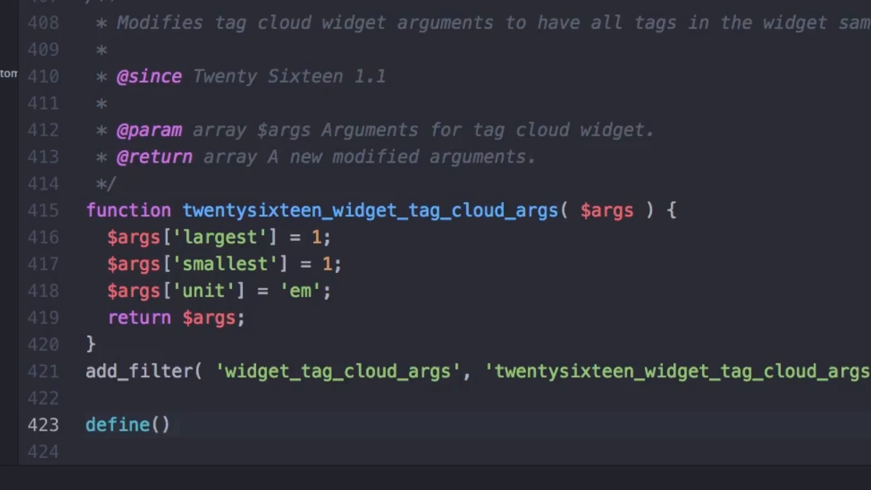
{"action": "type", "text": ";"}
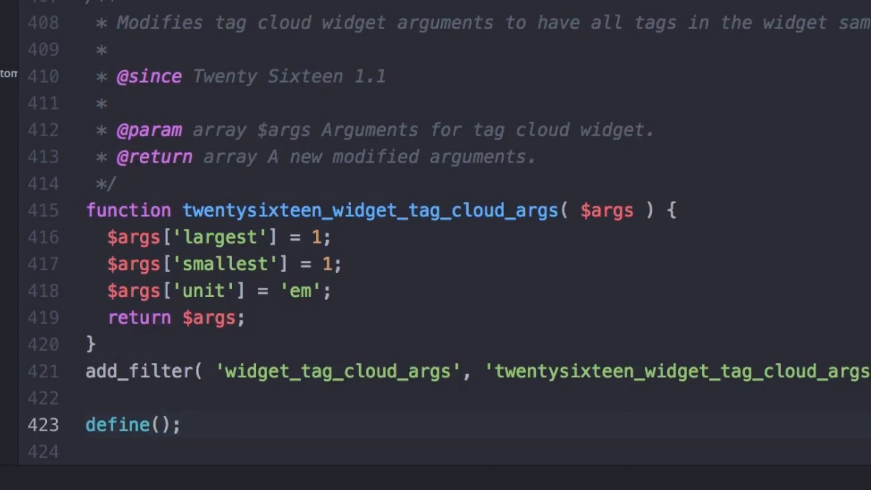
{"action": "type", "text": "'"}
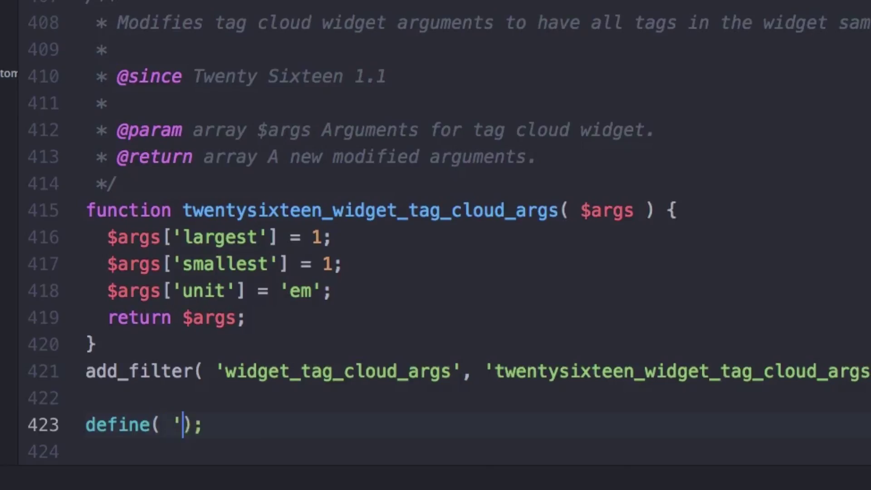
{"action": "type", "text": "DIS"}
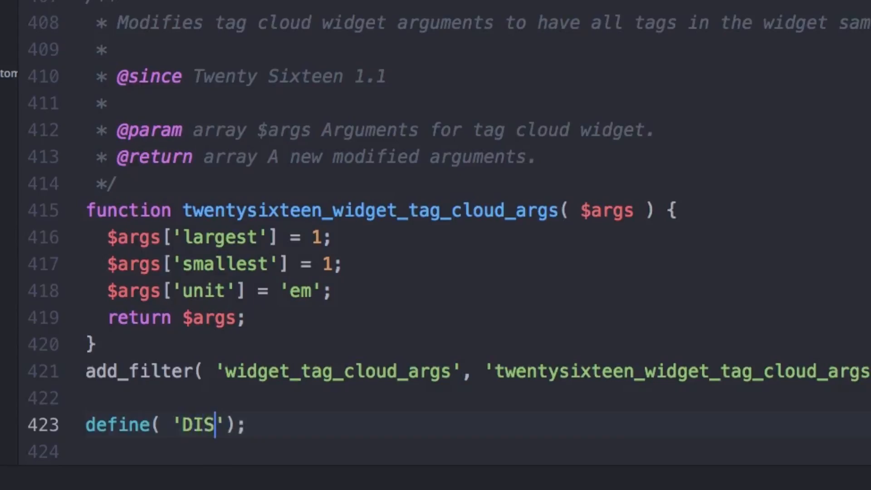
{"action": "type", "text": "ALLOW"}
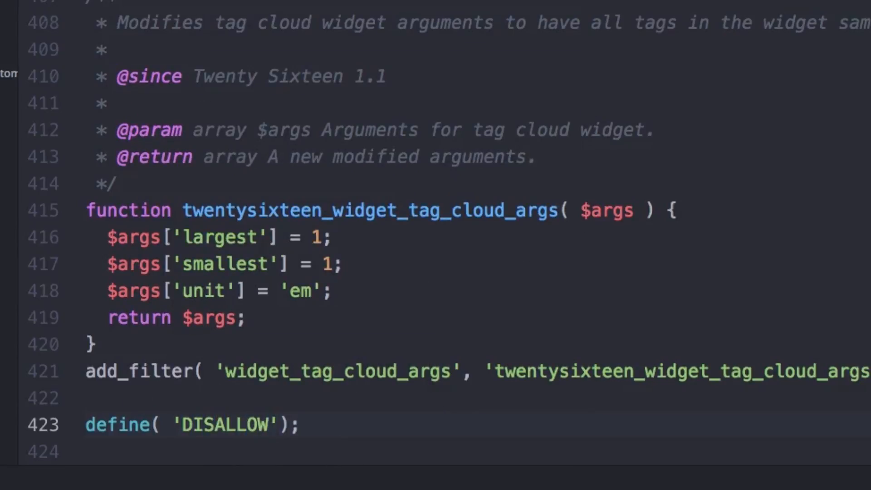
{"action": "type", "text": "_FILE"}
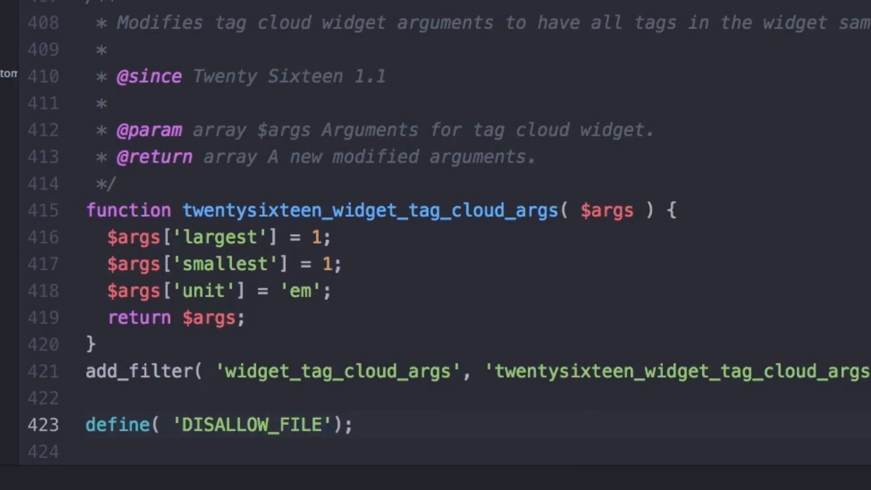
{"action": "type", "text": "_EDIT"}
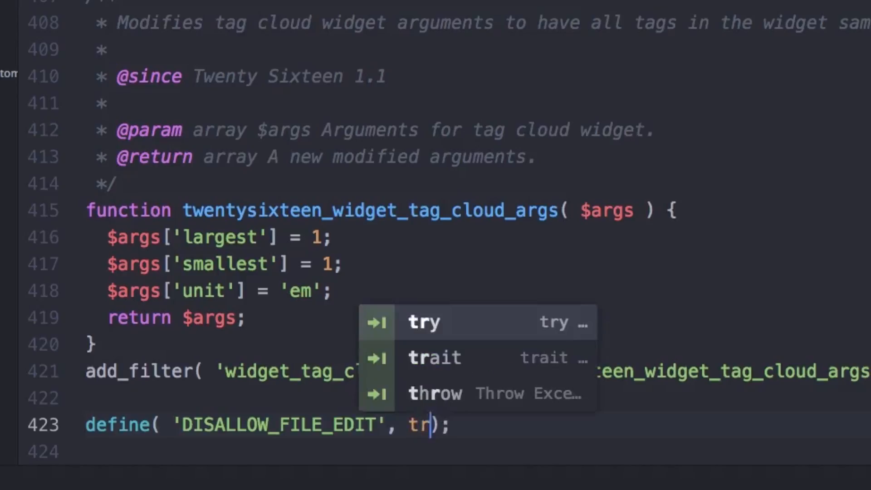
{"action": "type", "text": "ue"}
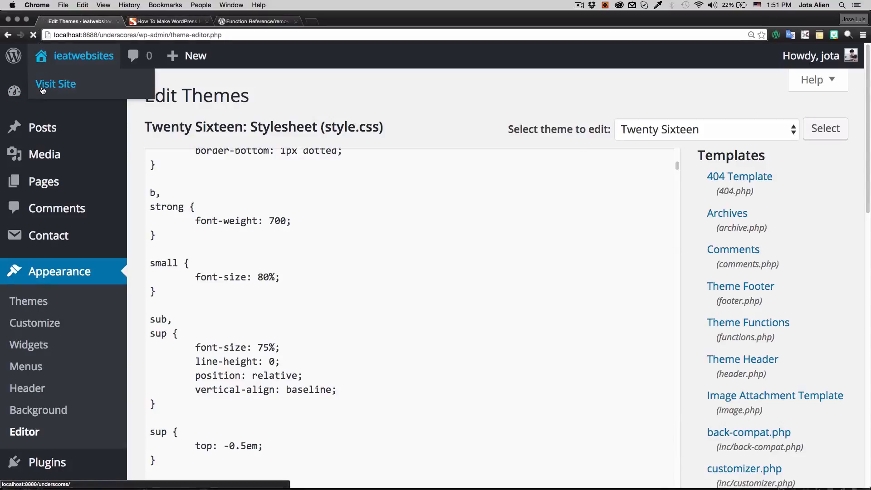
Leave the theme editor for the dashboard home and view the admin menus
{"action": "left_click", "coordinate": [56, 83]}
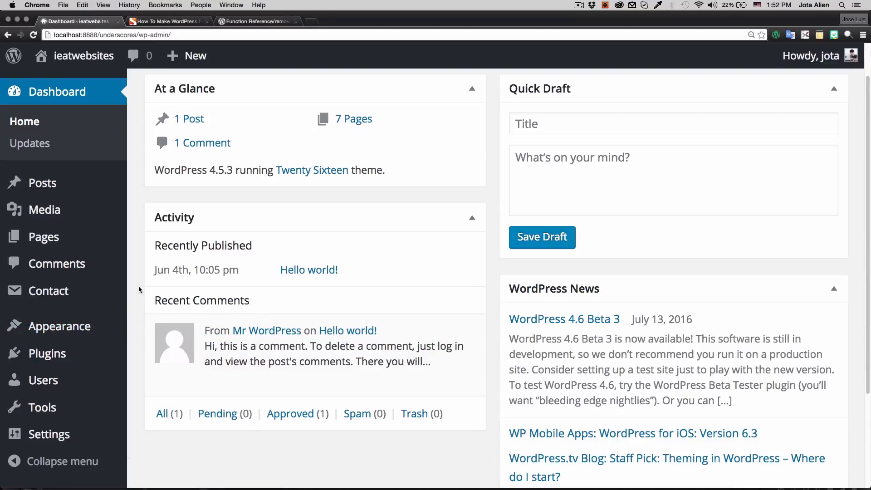
{"action": "scroll", "scroll_direction": "down", "scroll_amount": 3}
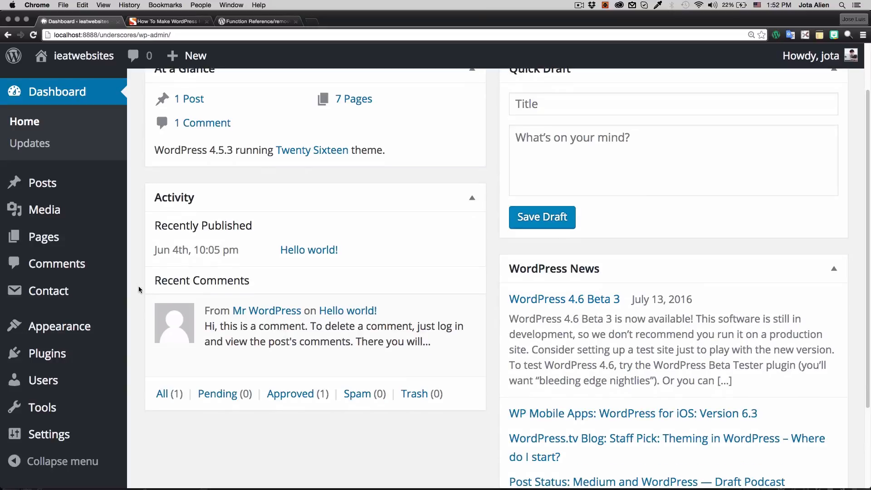
{"action": "mouse_move", "coordinate": [42, 183]}
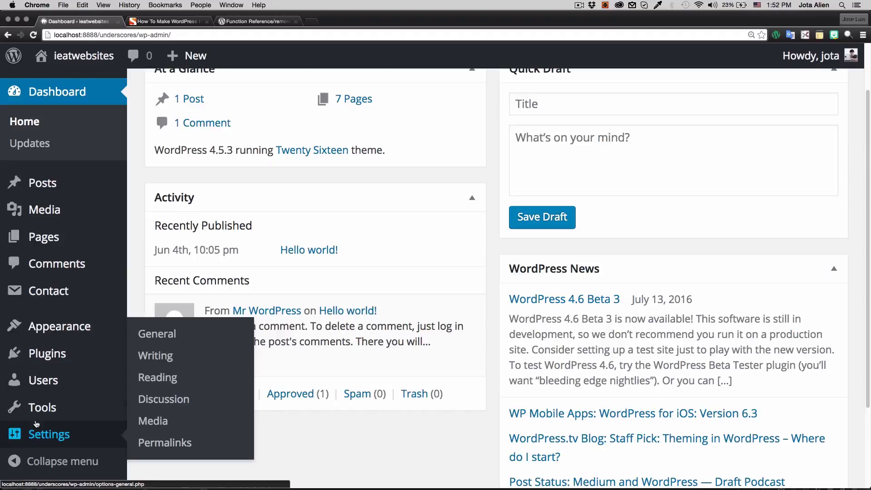
{"action": "mouse_move", "coordinate": [41, 205]}
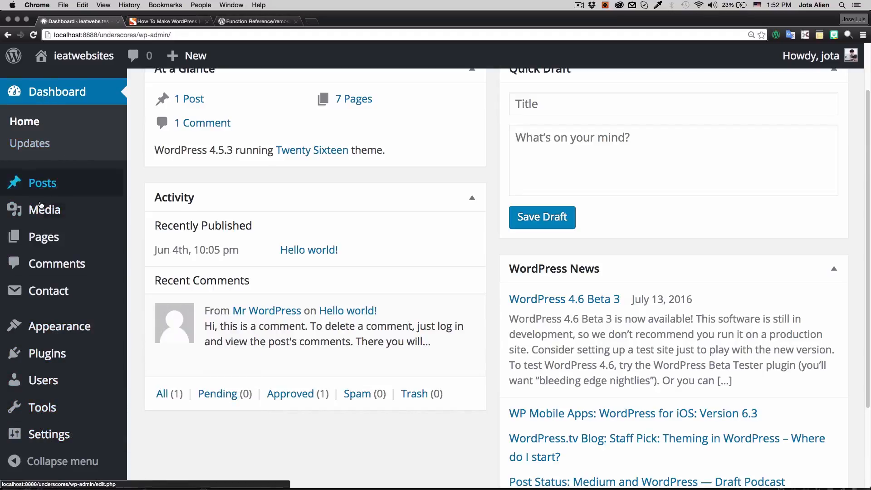
{"action": "mouse_move", "coordinate": [51, 183]}
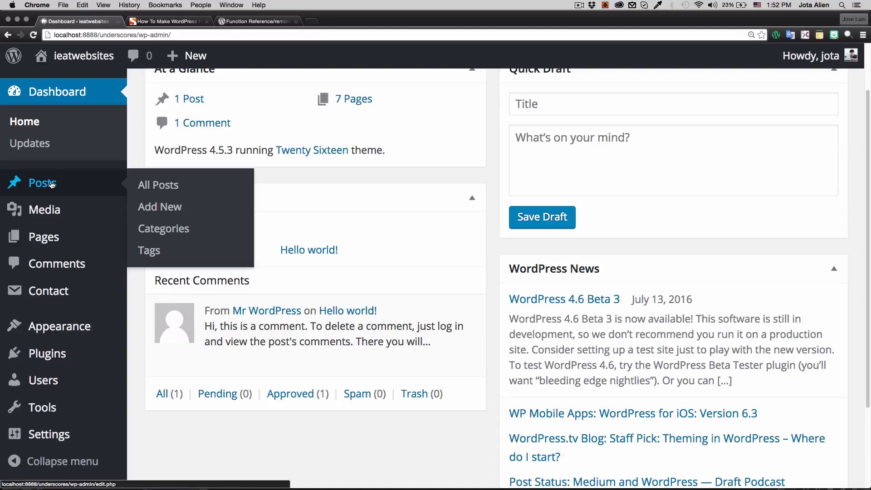
{"action": "mouse_move", "coordinate": [53, 224]}
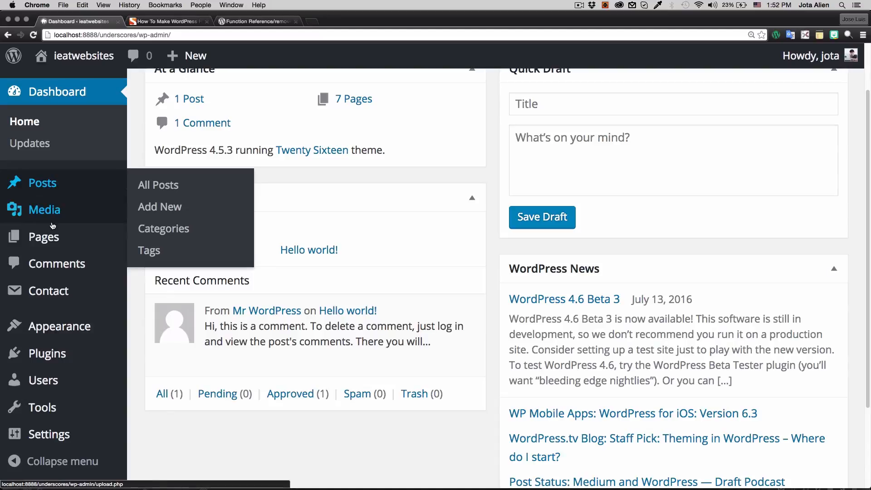
Browse the remove_menu_page Codex reference and select its web address
{"action": "left_click", "coordinate": [260, 21]}
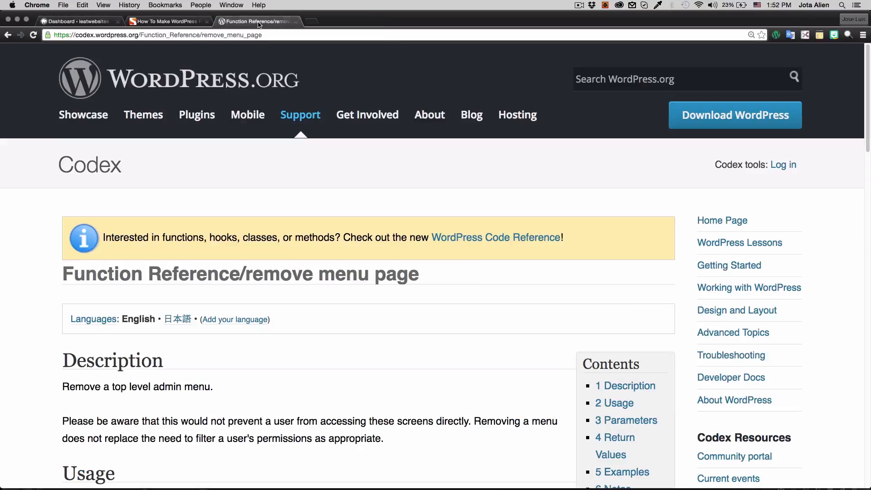
{"action": "scroll", "scroll_direction": "down", "scroll_amount": 3}
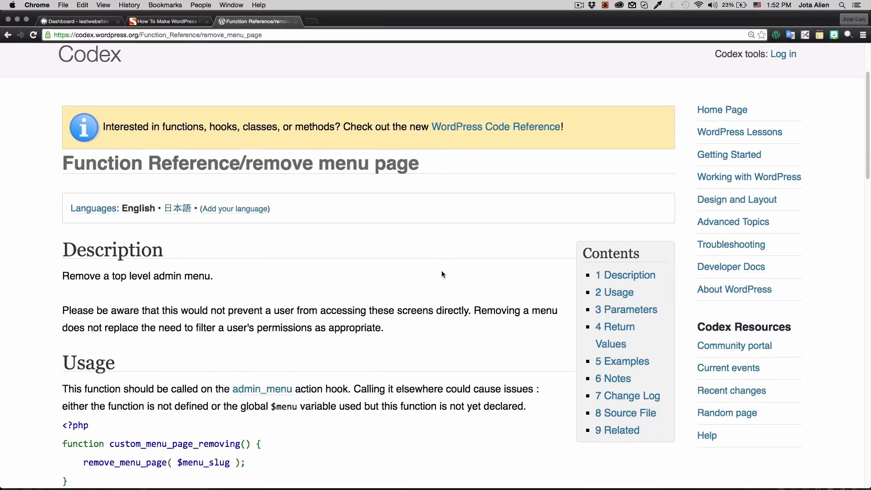
{"action": "scroll", "scroll_direction": "down", "scroll_amount": 3}
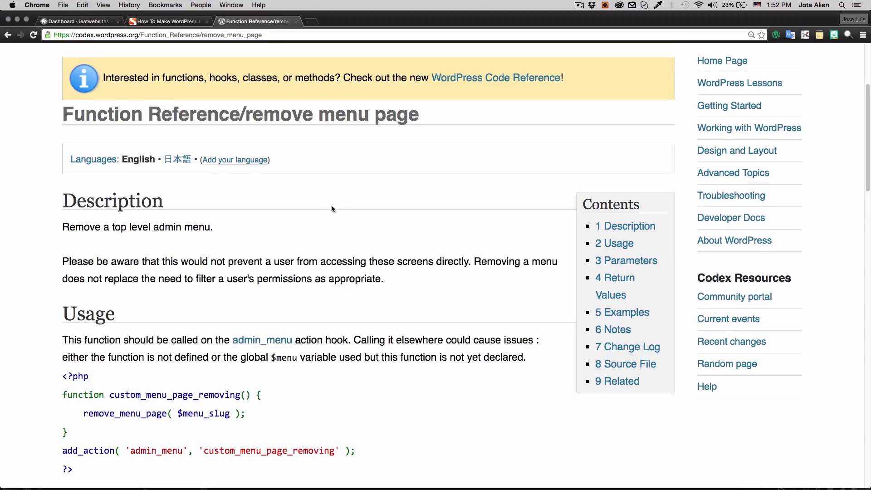
{"action": "scroll", "scroll_direction": "down", "scroll_amount": 3}
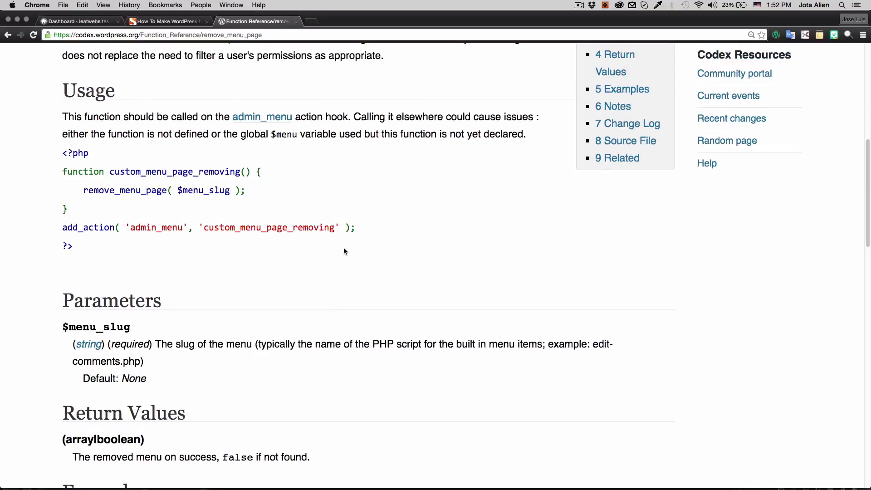
{"action": "scroll", "scroll_direction": "down", "scroll_amount": 3}
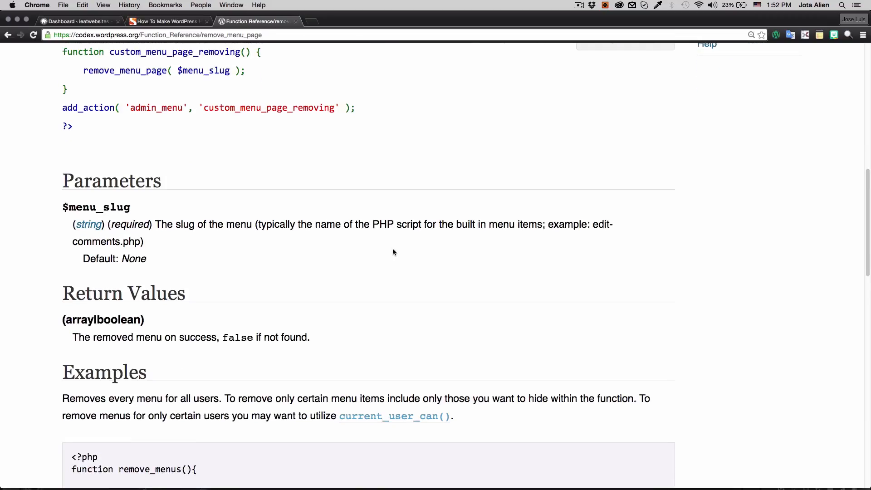
{"action": "scroll", "scroll_direction": "down", "scroll_amount": 3}
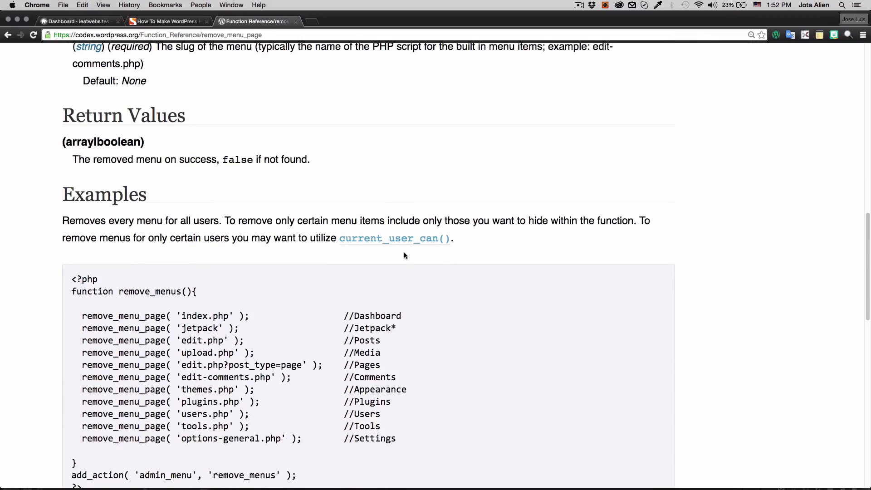
{"action": "scroll", "scroll_direction": "down", "scroll_amount": 3}
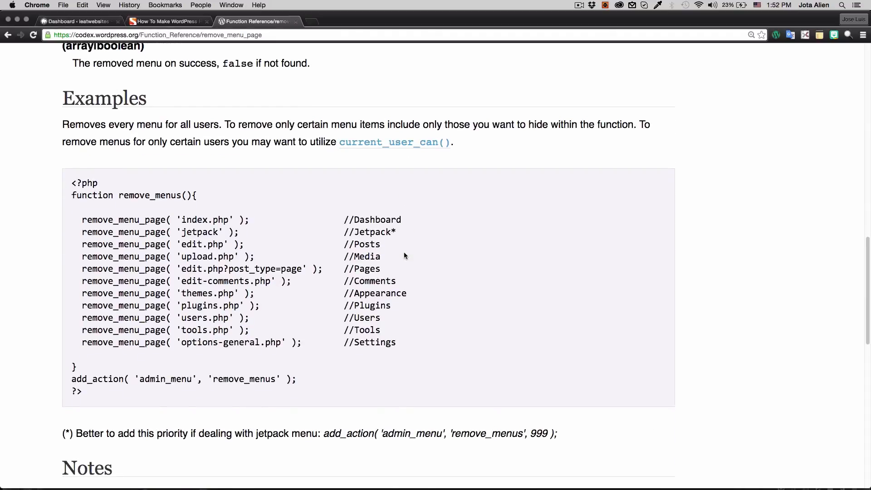
{"action": "scroll", "scroll_direction": "down", "scroll_amount": 3}
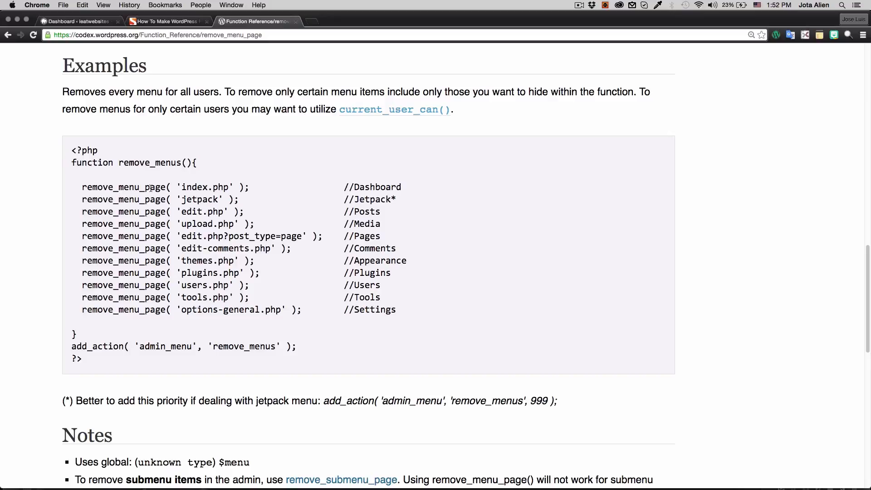
{"action": "left_click", "coordinate": [176, 35]}
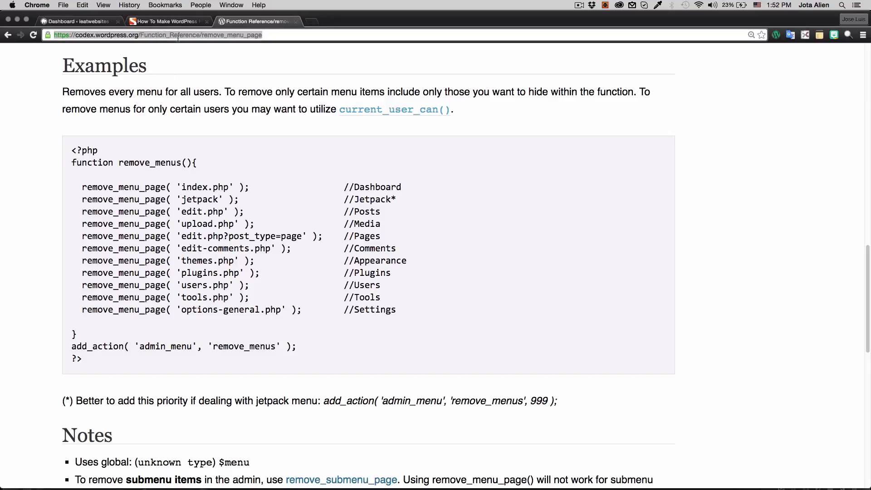
{"action": "mouse_move", "coordinate": [271, 187]}
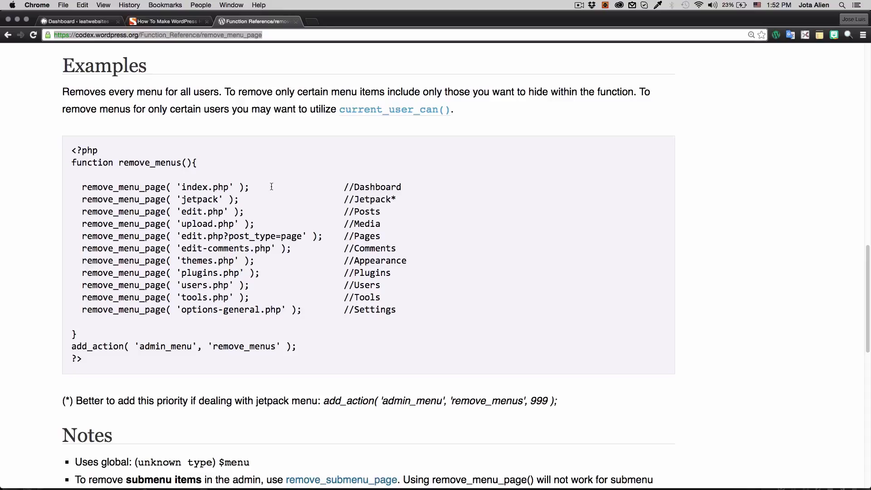
Select and copy the remove_menus example code block
{"action": "scroll", "scroll_direction": "down", "scroll_amount": 3}
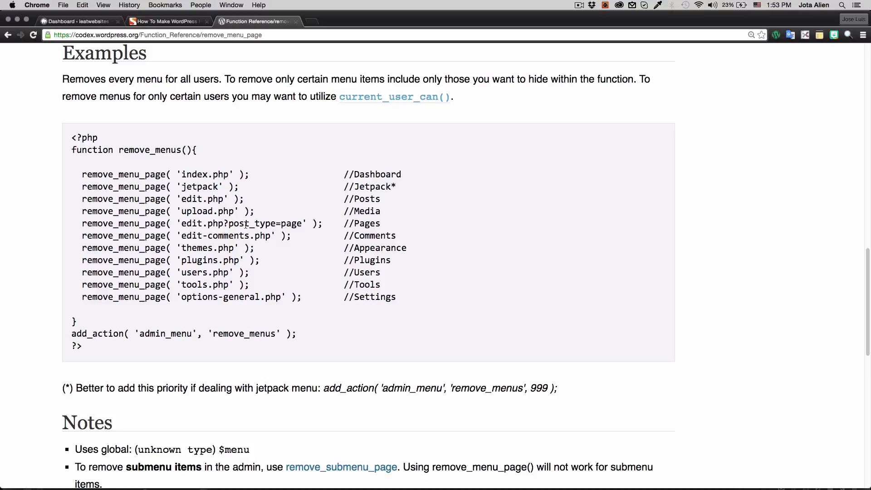
{"action": "mouse_move", "coordinate": [116, 178]}
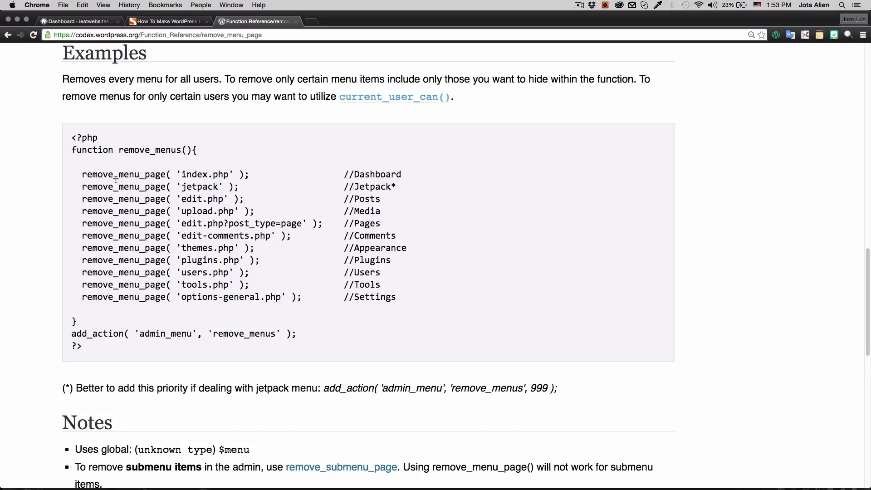
{"action": "left_click_drag", "start_coordinate": [71, 137], "coordinate": [102, 346]}
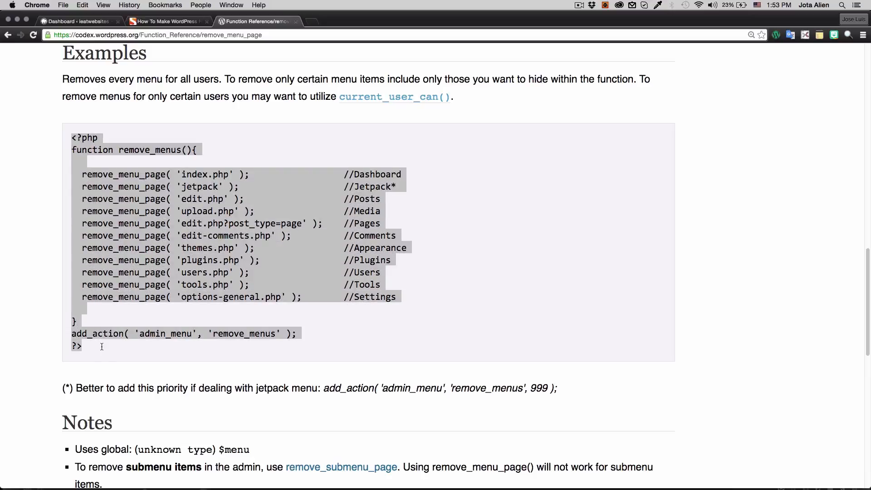
{"action": "right_click", "coordinate": [101, 346]}
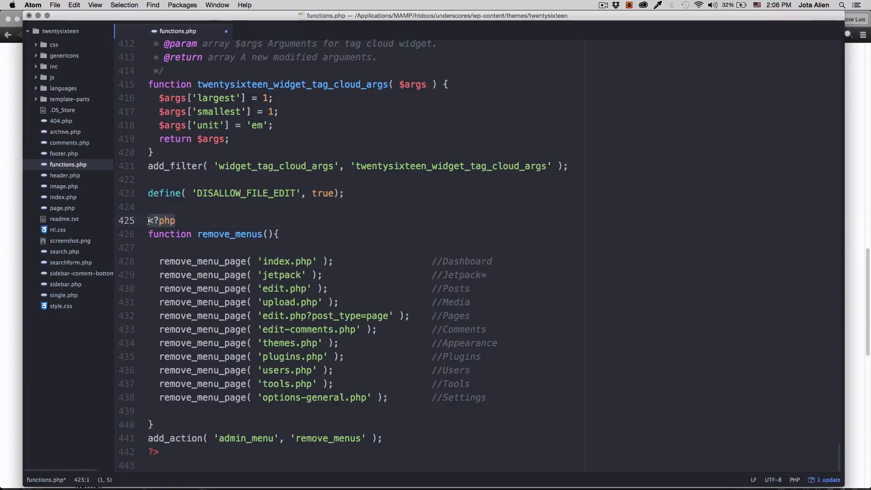
Delete the pasted snippet's extra opening <?php tag
{"action": "key", "text": "Backspace"}
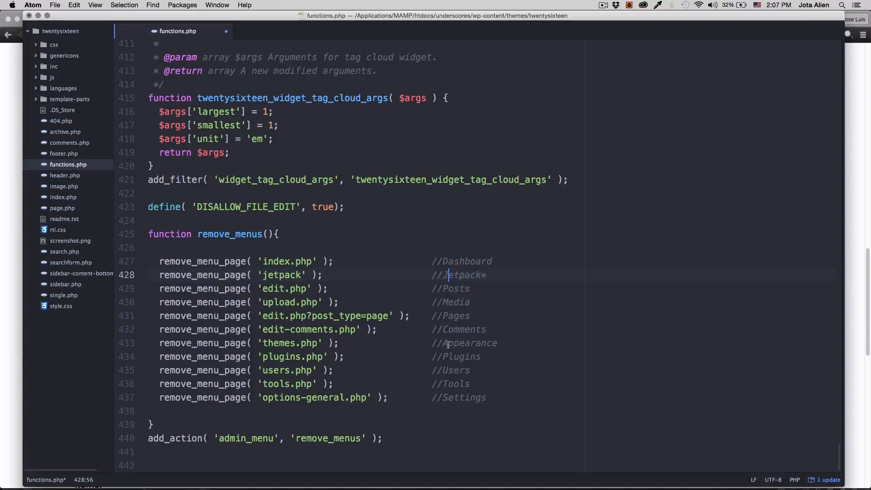
{"action": "mouse_move", "coordinate": [404, 402]}
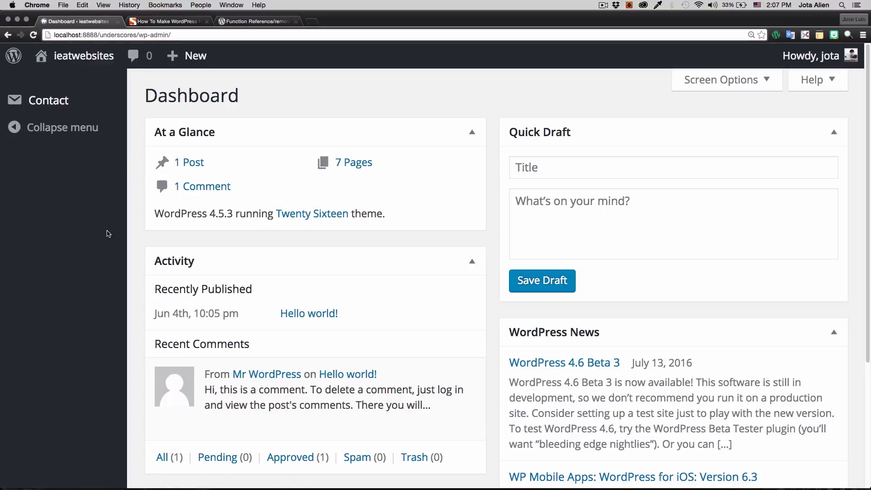
{"action": "mouse_move", "coordinate": [47, 104]}
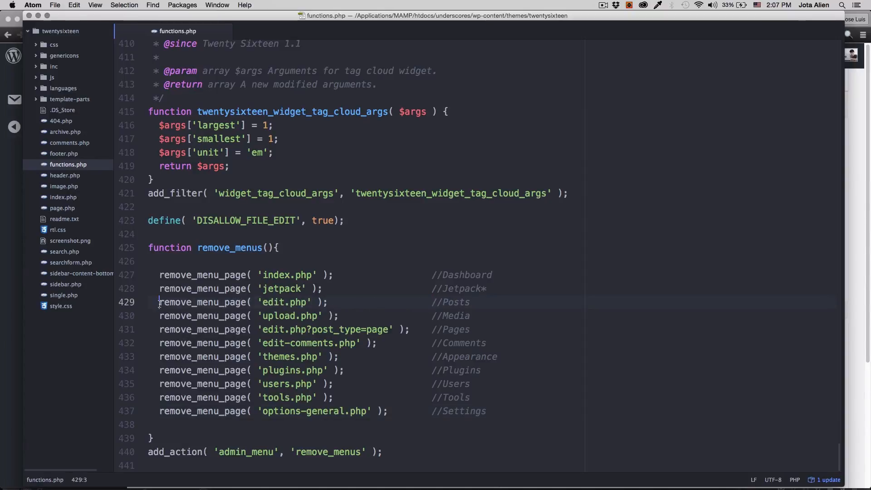
Comment out the remove_menu_page( 'edit.php' ) line with //
{"action": "type", "text": "//"}
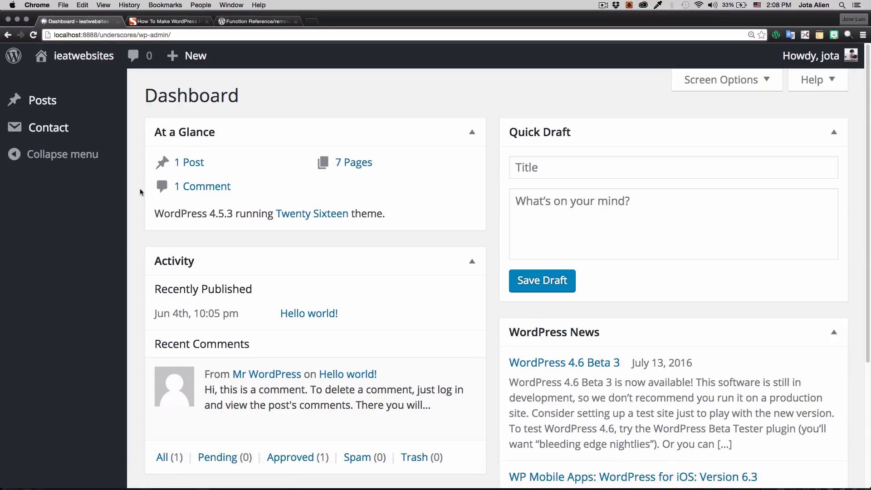
{"action": "mouse_move", "coordinate": [42, 103]}
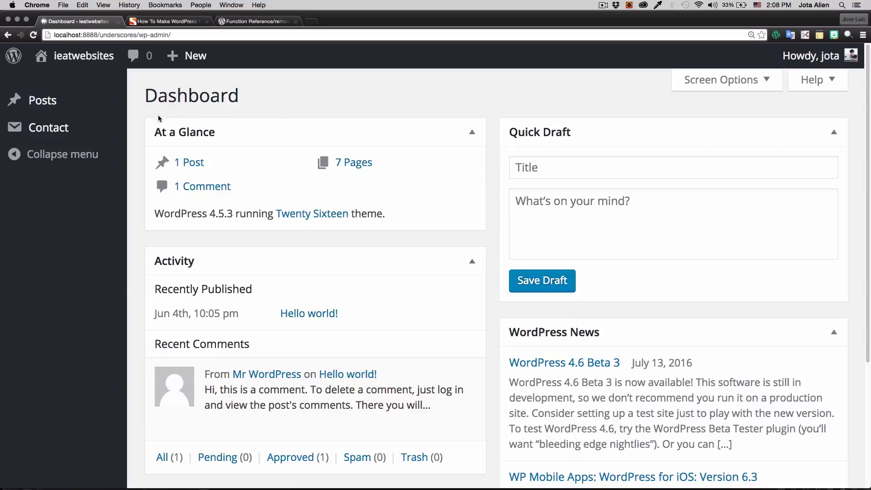
{"action": "mouse_move", "coordinate": [67, 429]}
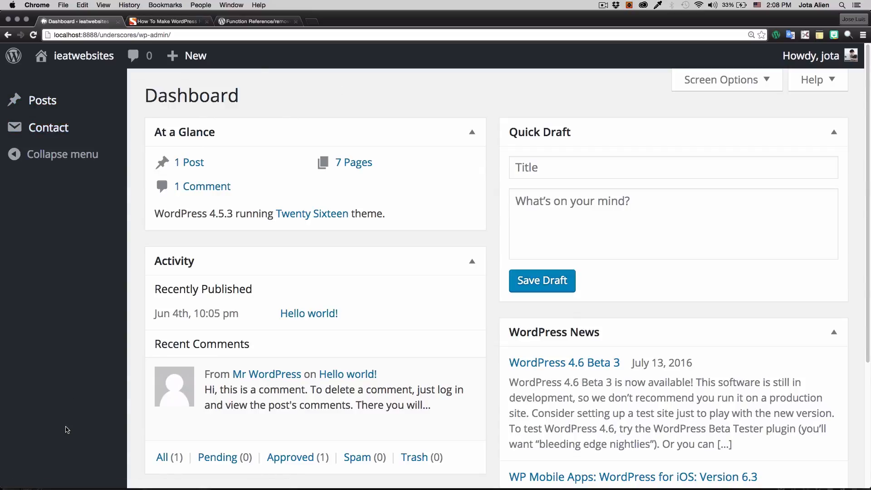
{"action": "mouse_move", "coordinate": [432, 478]}
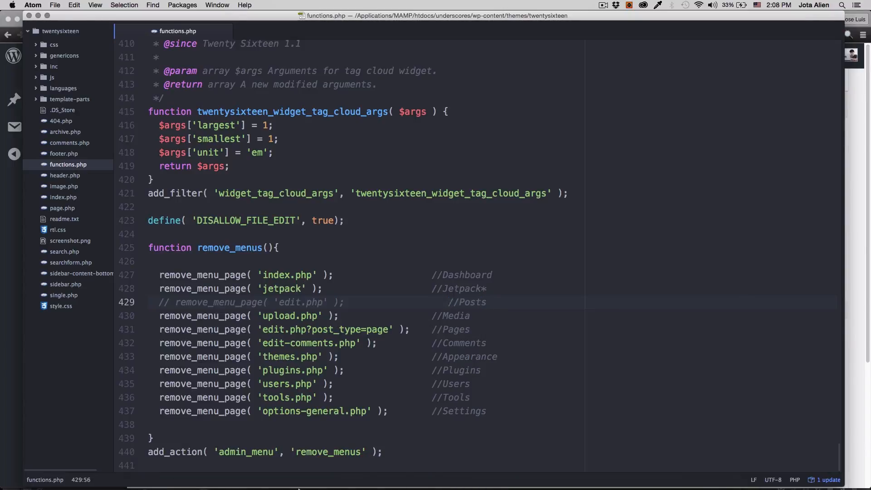
Check the dashboard shows Posts, then return to the Codex current_user_can note
{"action": "left_click", "coordinate": [247, 469]}
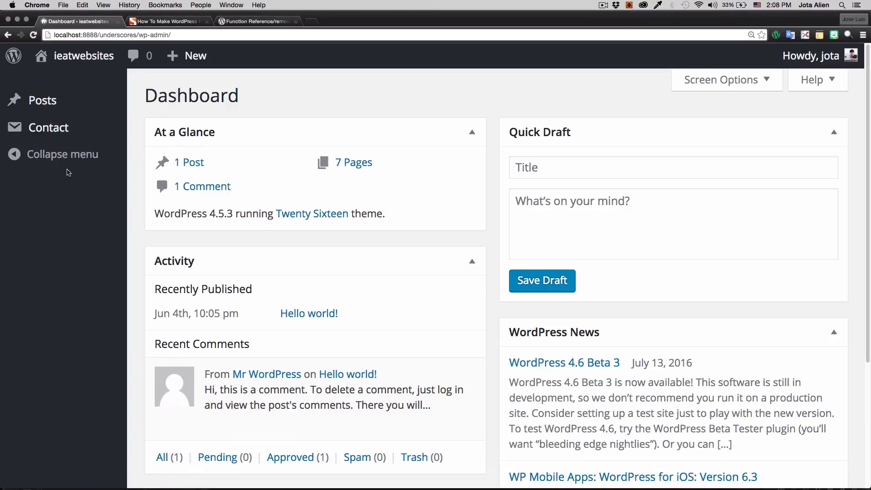
{"action": "mouse_move", "coordinate": [153, 115]}
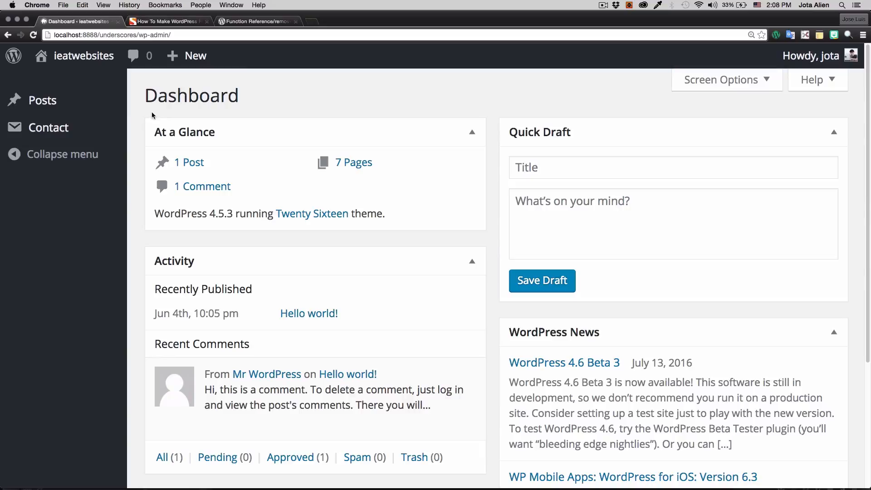
{"action": "left_click", "coordinate": [255, 21]}
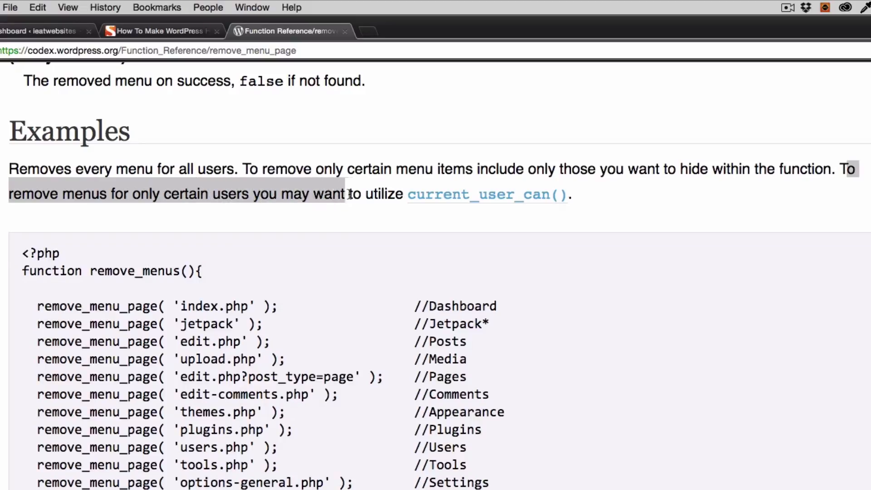
Open the Codex current_user_can() reference and select the function name under Usage
{"action": "left_click", "coordinate": [487, 194]}
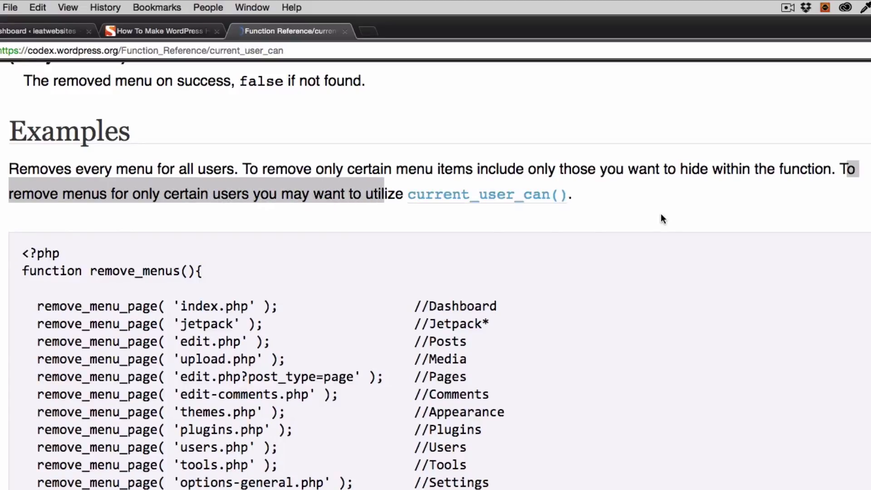
{"action": "left_click", "coordinate": [486, 194]}
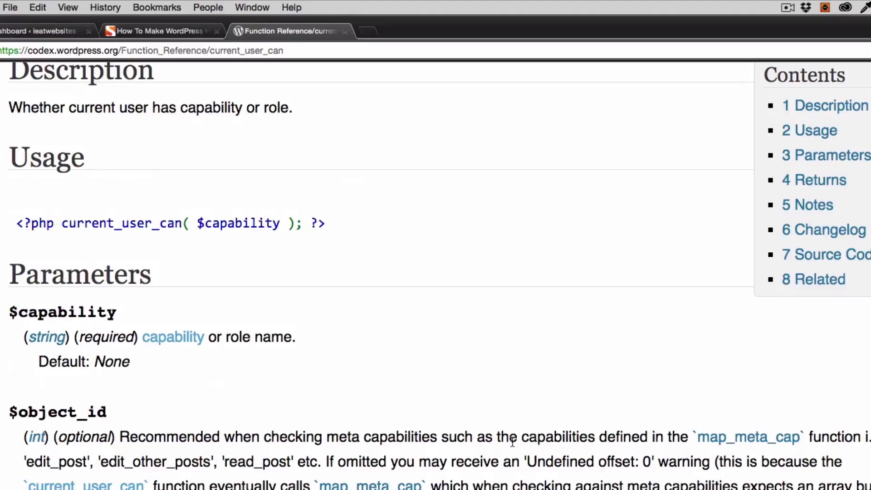
{"action": "mouse_move", "coordinate": [174, 236]}
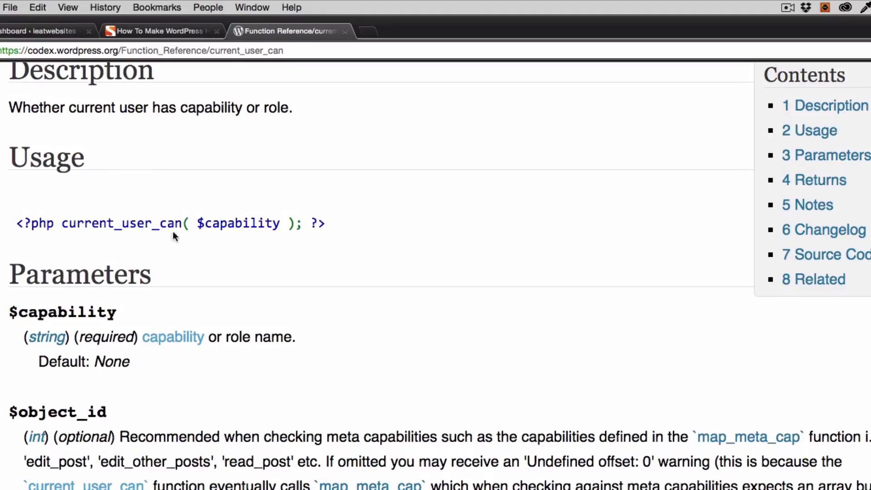
{"action": "mouse_move", "coordinate": [20, 223]}
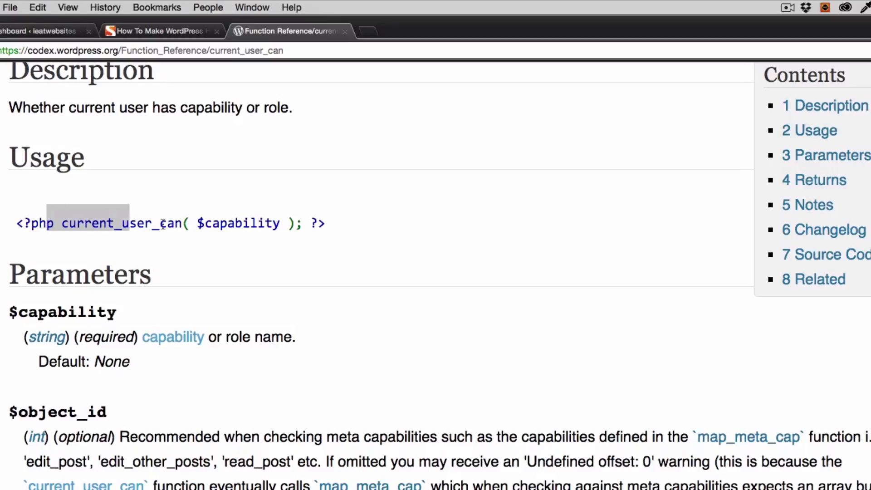
{"action": "double_click", "coordinate": [86, 223]}
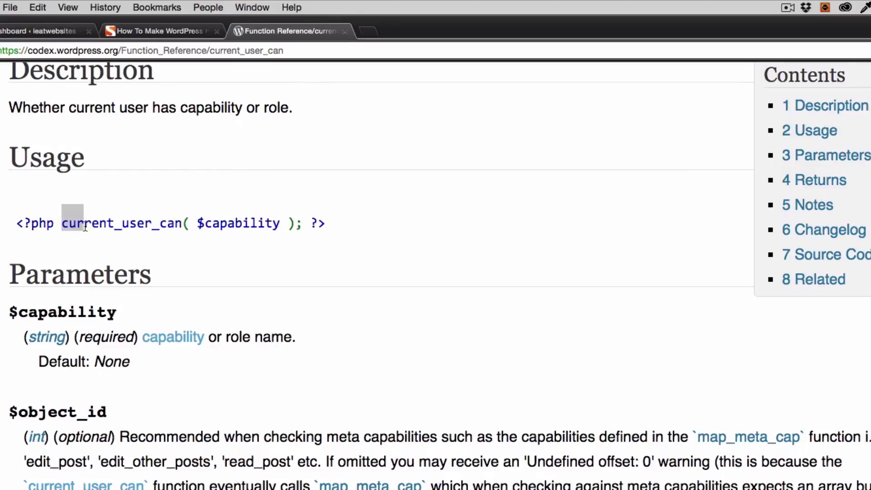
{"action": "left_click_drag", "start_coordinate": [63, 222], "coordinate": [302, 222]}
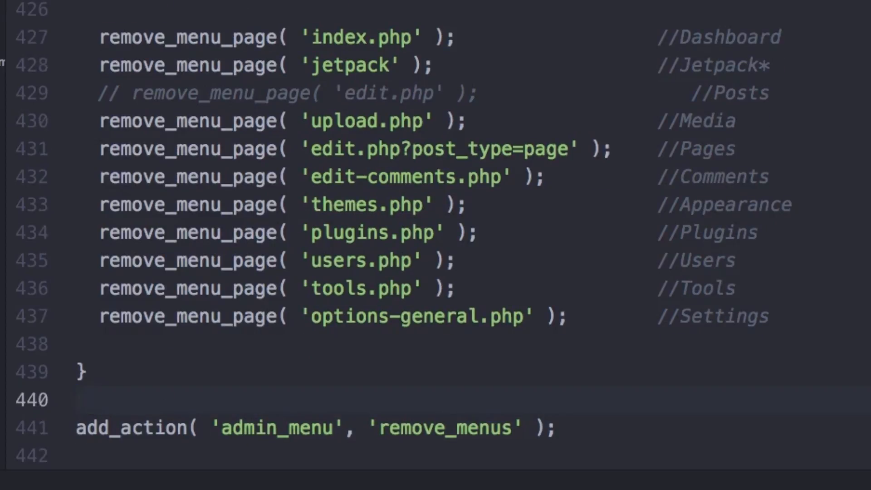
Wrap the add_action hook in if( current_user_can( 'editor' ) ){ … }
{"action": "type", "text": "if("}
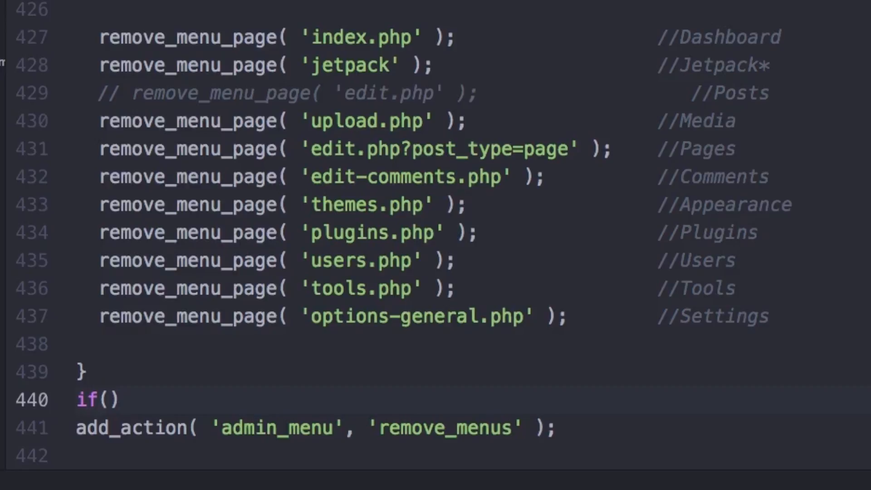
{"action": "type", "text": "current_user_can( $capability );)"}
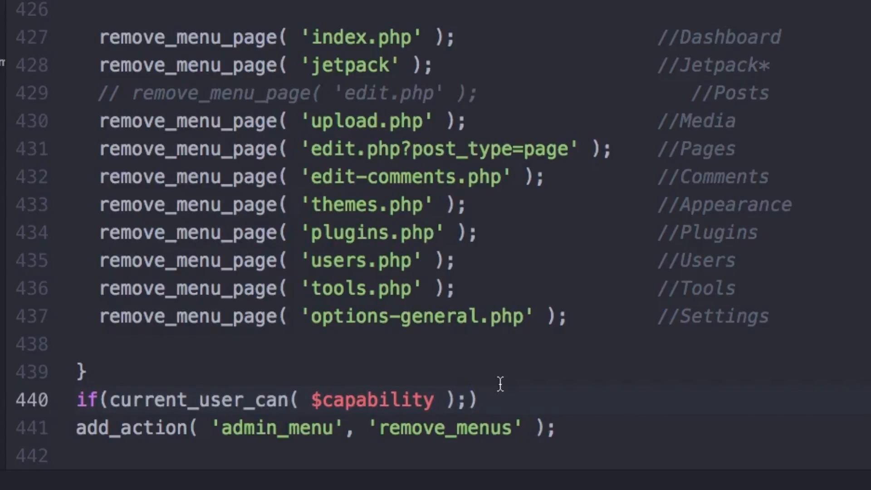
{"action": "key", "text": "Backspace"}
{"action": "type", "text": "{"}
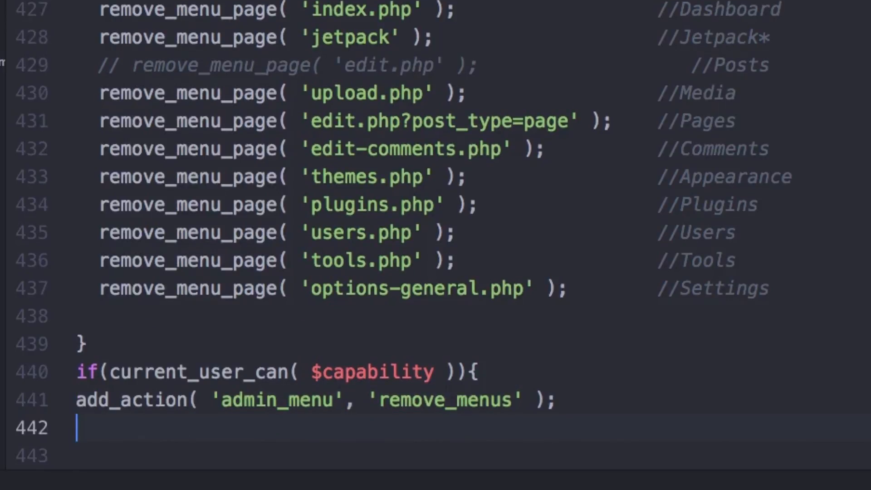
{"action": "type", "text": "}"}
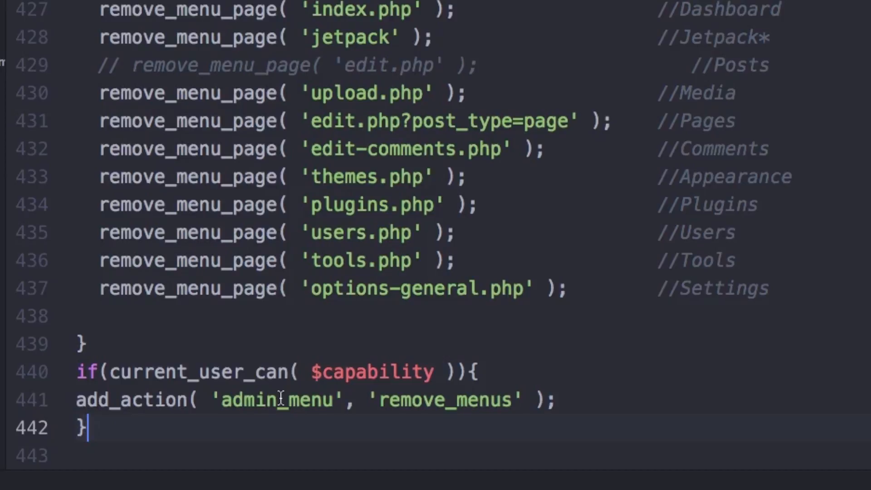
{"action": "double_click", "coordinate": [380, 372]}
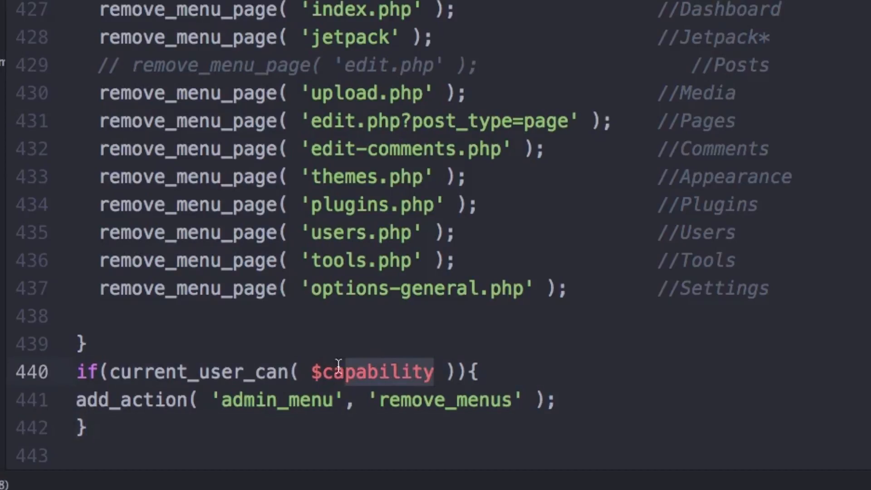
{"action": "type", "text": "''"}
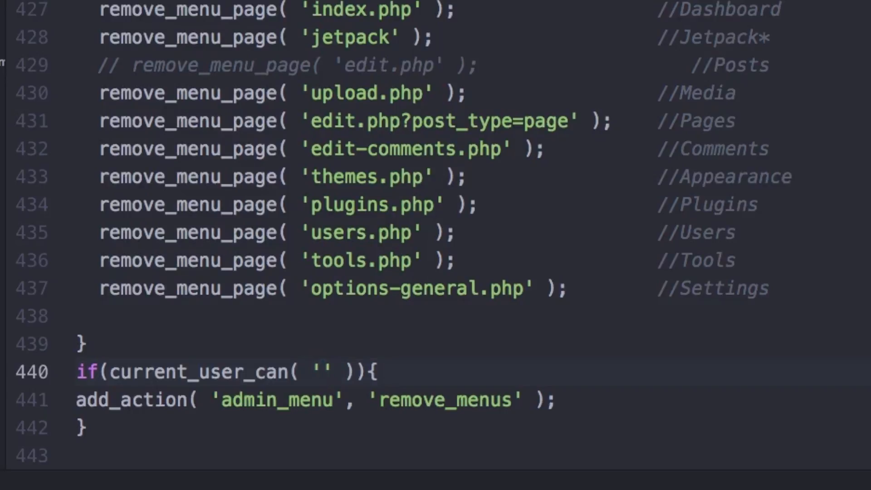
{"action": "type", "text": "editor"}
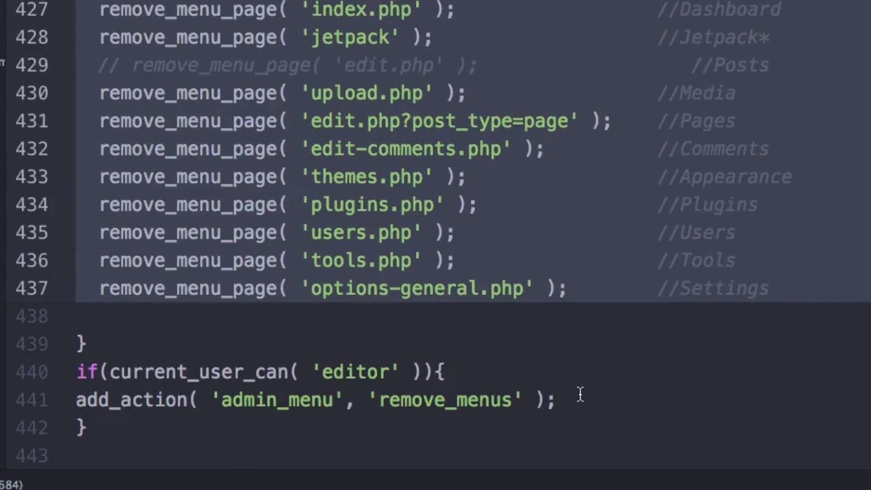
{"action": "left_click", "coordinate": [562, 401]}
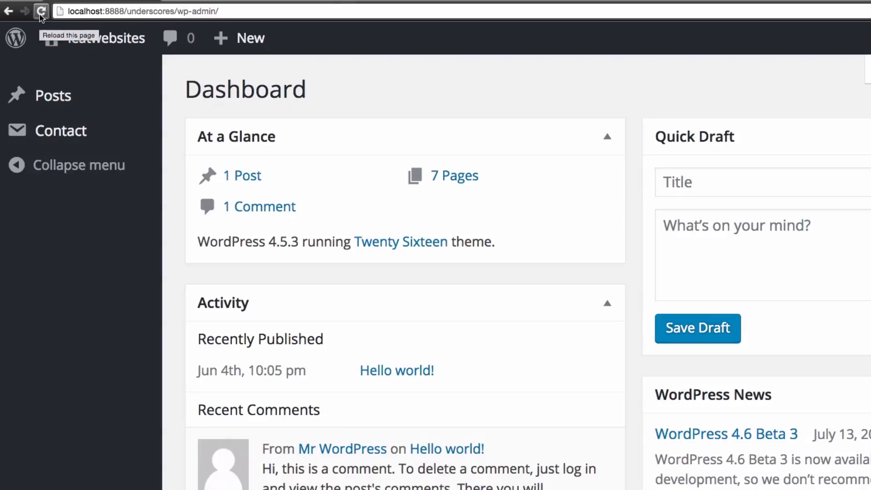
Reload the wp-admin Dashboard to confirm only Posts and Contact remain in the menu
{"action": "left_click", "coordinate": [39, 12]}
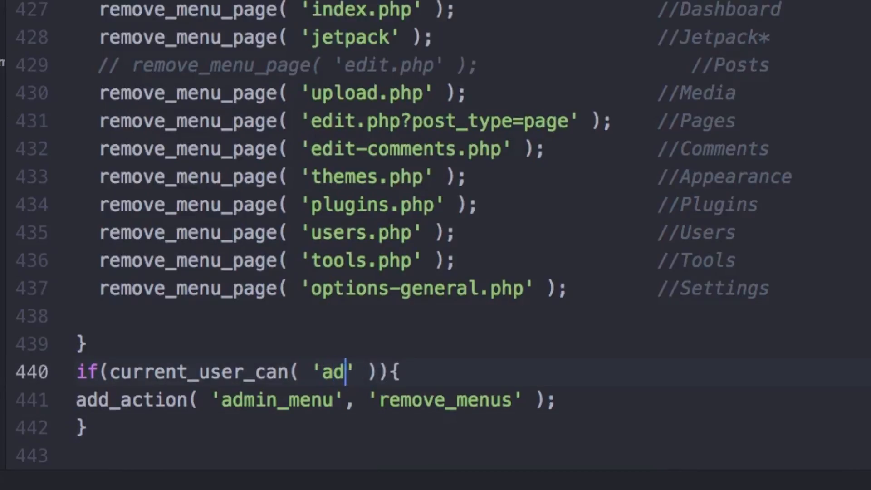
Change the current_user_can argument from 'editor' to 'administrator' in functions.php
{"action": "type", "text": "ministra"}
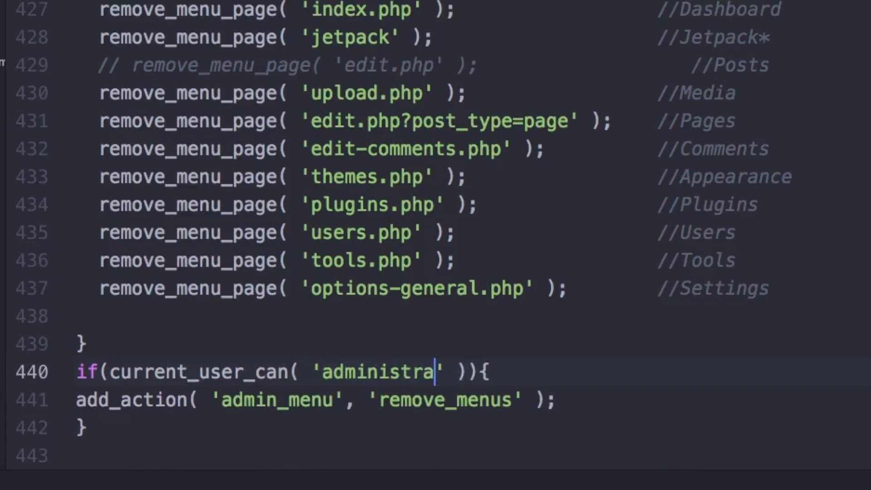
{"action": "type", "text": "tor"}
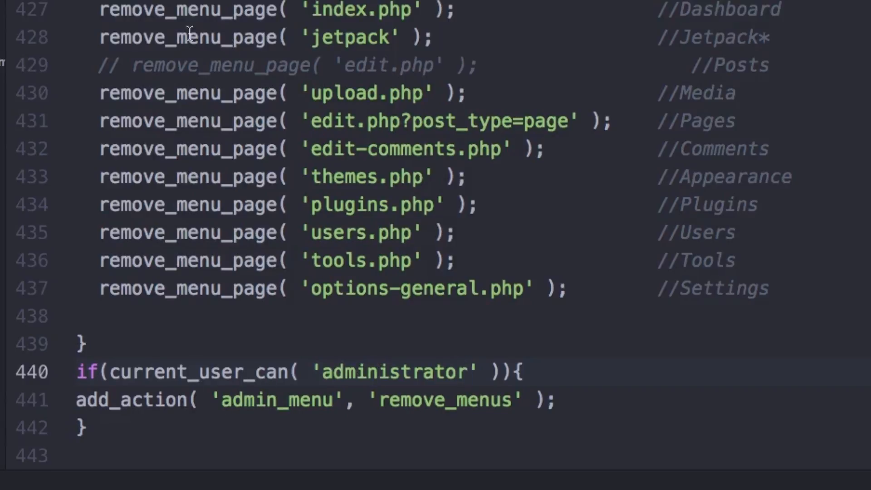
{"action": "left_click", "coordinate": [467, 372]}
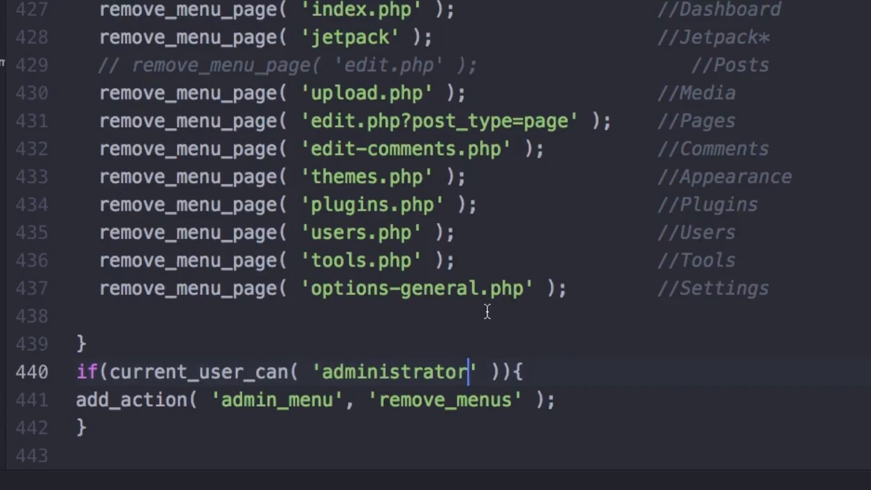
{"action": "left_click", "coordinate": [280, 463]}
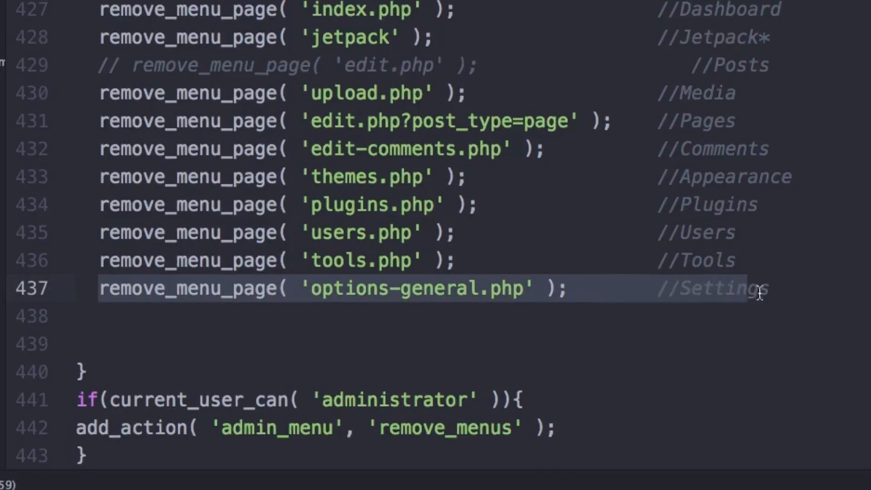
Duplicate the options-general.php line as remove_menu_page('wpcf7') with comment //contact form
{"action": "left_click", "coordinate": [772, 288]}
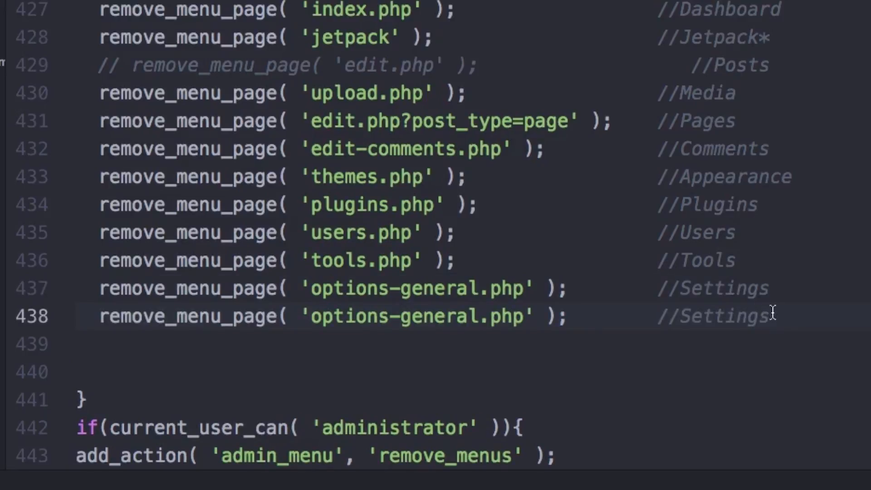
{"action": "type", "text": "co"}
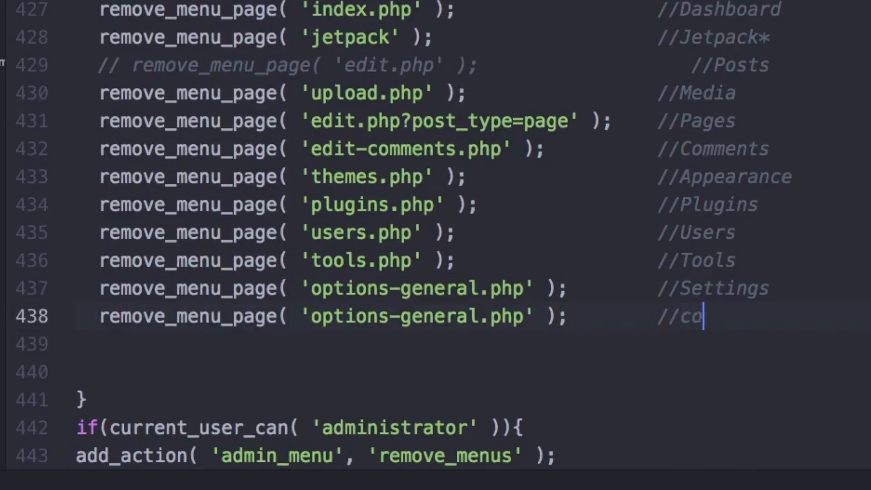
{"action": "type", "text": "ntact form"}
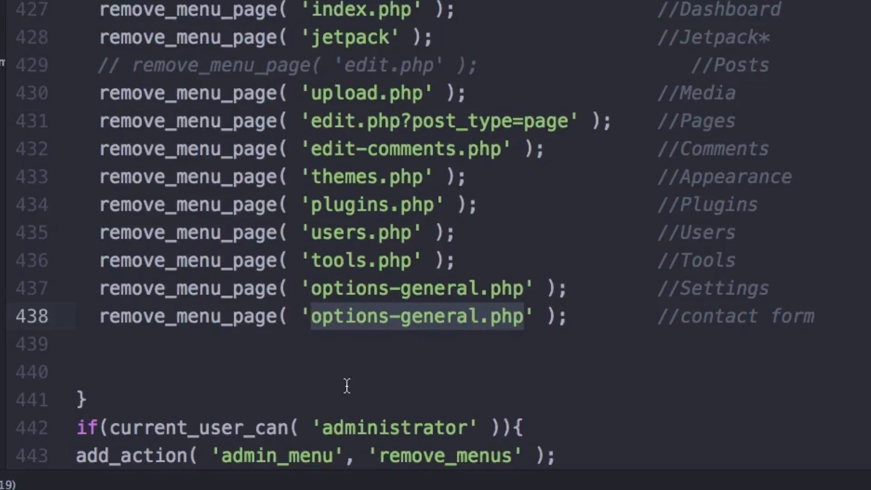
{"action": "type", "text": "wp"}
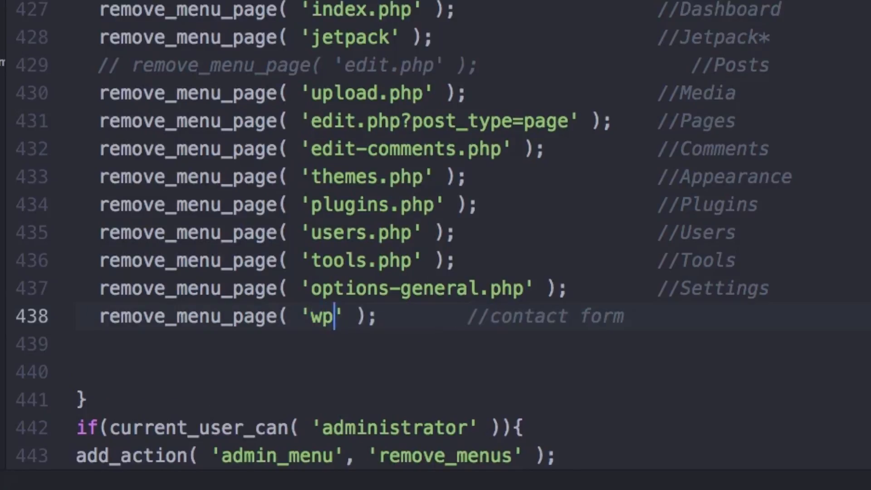
{"action": "type", "text": "cf"}
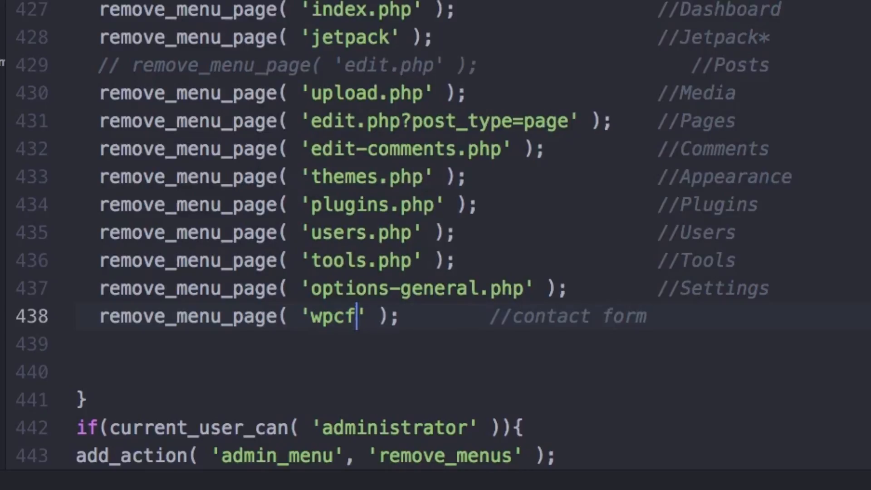
{"action": "type", "text": "7"}
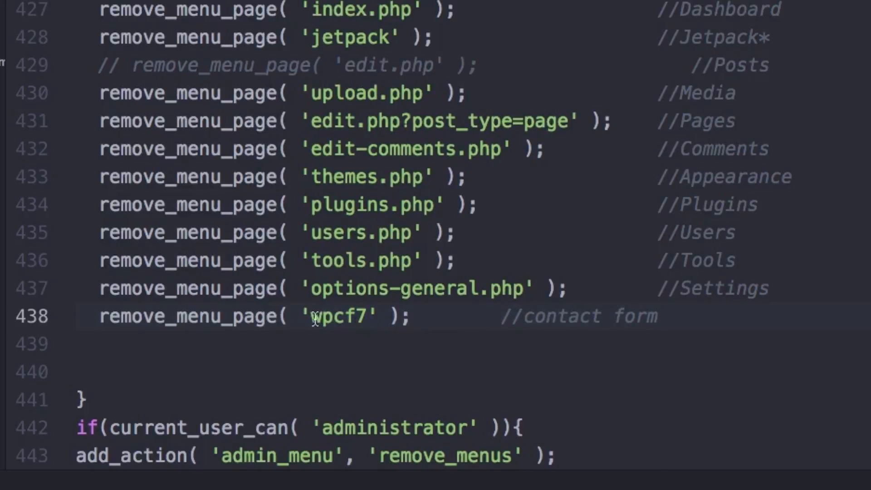
{"action": "mouse_move", "coordinate": [449, 323]}
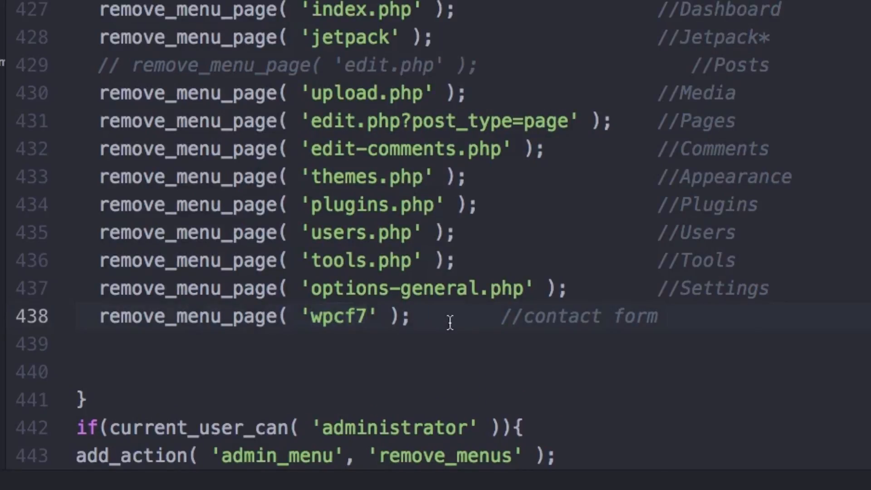
{"action": "left_click", "coordinate": [426, 318]}
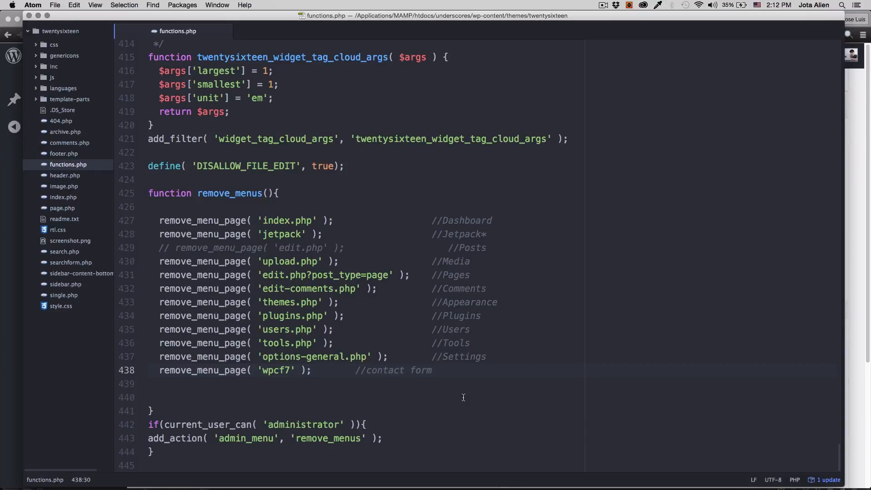
Return to the Smashing Magazine article and scroll down to the quicktags and visual editor sections
{"action": "left_click", "coordinate": [243, 468]}
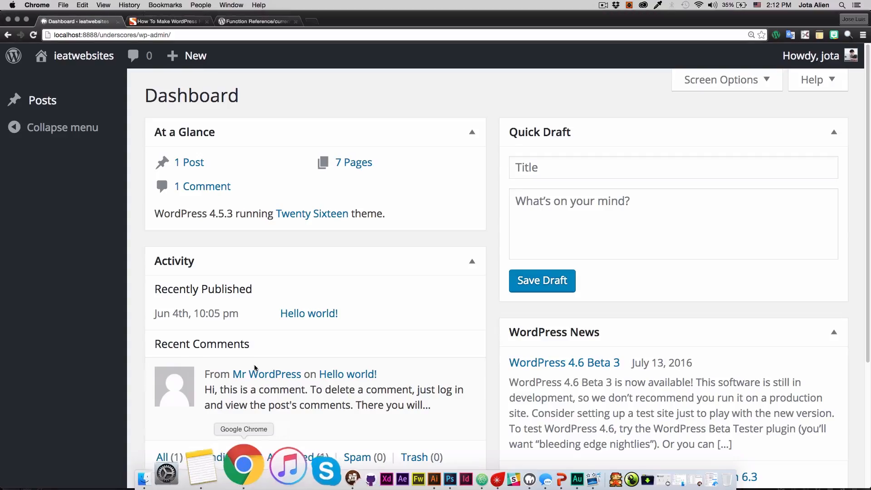
{"action": "left_click", "coordinate": [168, 21]}
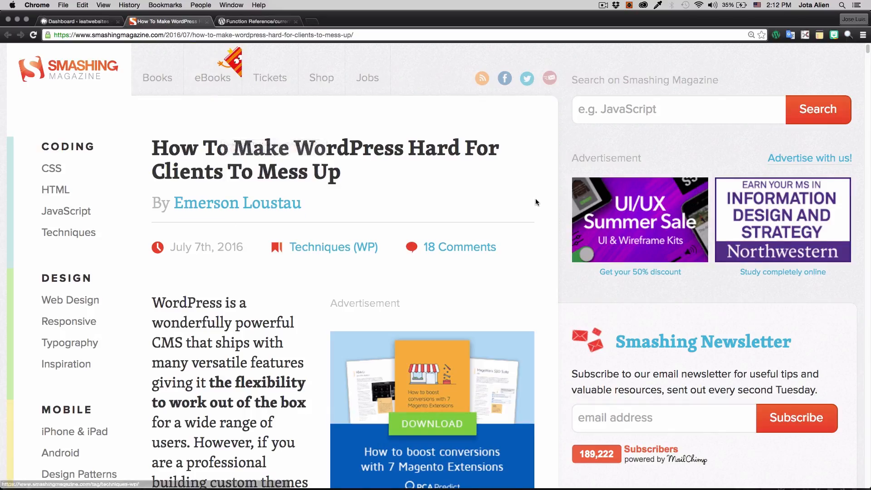
{"action": "scroll", "scroll_direction": "down", "scroll_amount": 3}
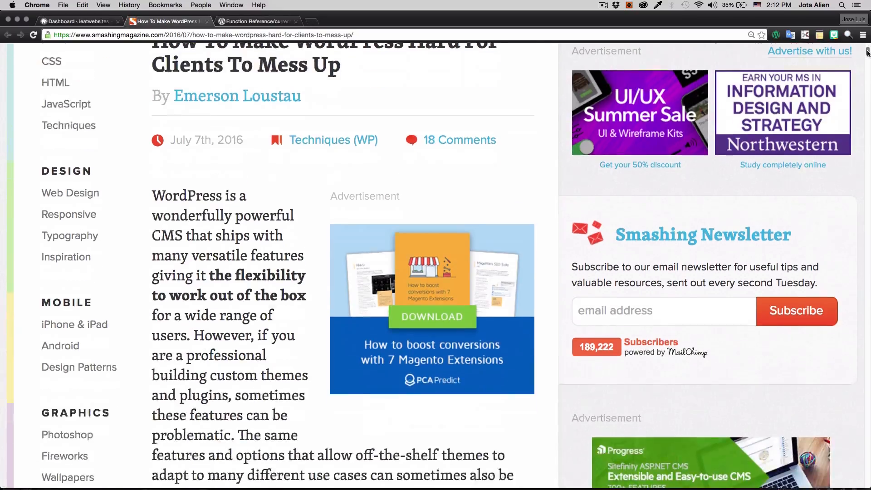
{"action": "scroll", "scroll_direction": "down", "scroll_amount": 3}
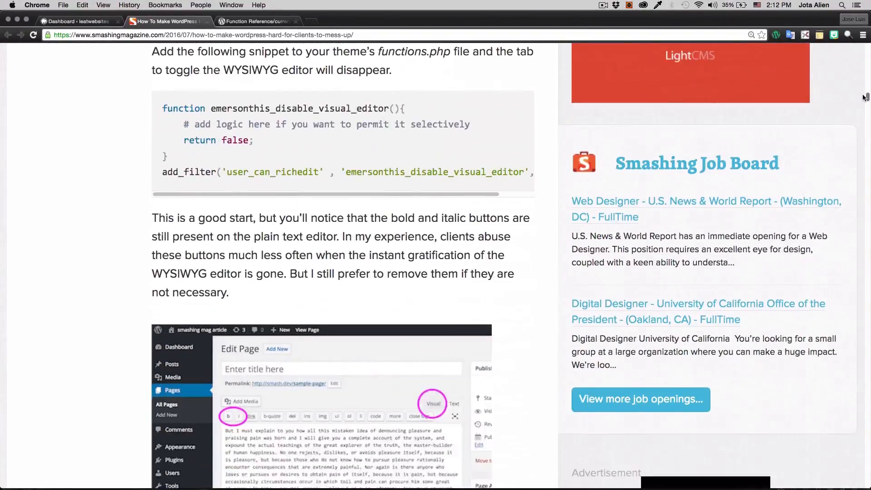
{"action": "scroll", "scroll_direction": "down", "scroll_amount": 3}
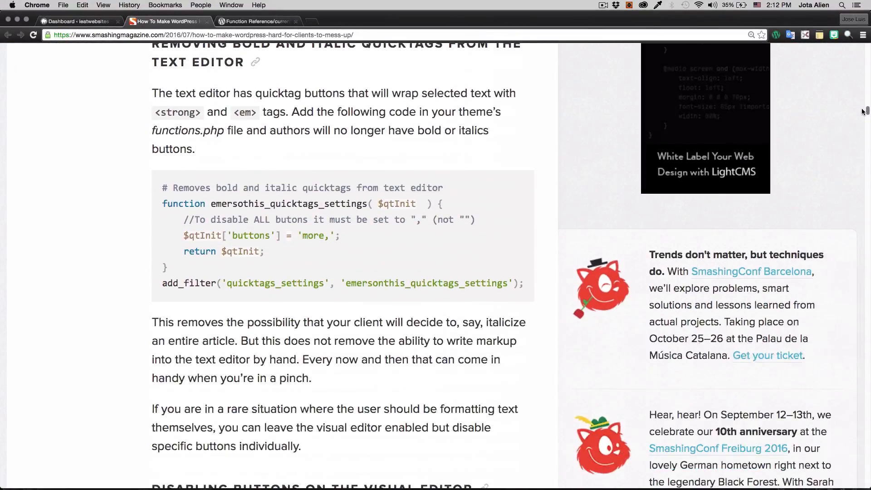
{"action": "scroll", "scroll_direction": "down", "scroll_amount": 3}
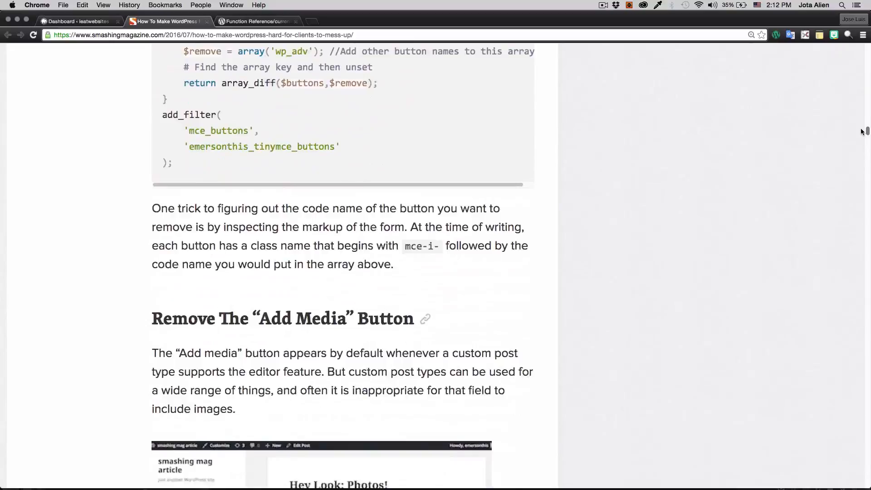
{"action": "scroll", "scroll_direction": "down", "scroll_amount": 3}
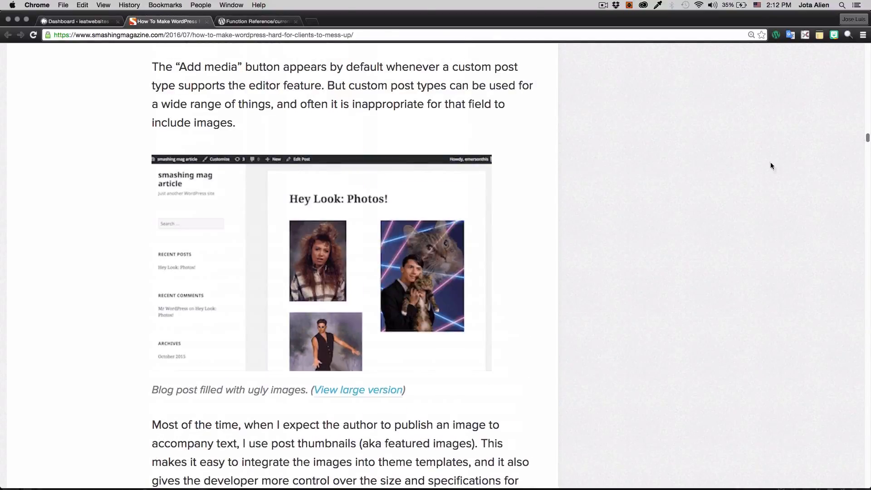
{"action": "scroll", "scroll_direction": "down", "scroll_amount": 3}
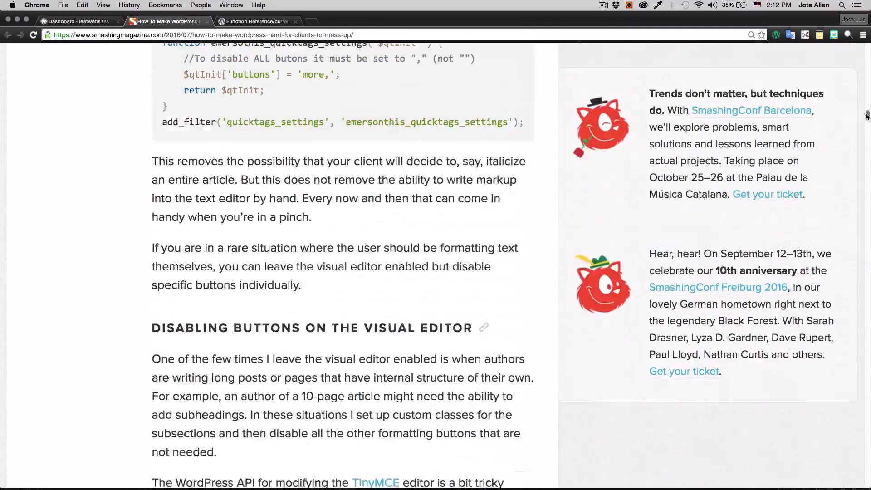
{"action": "scroll", "scroll_direction": "down", "scroll_amount": 3}
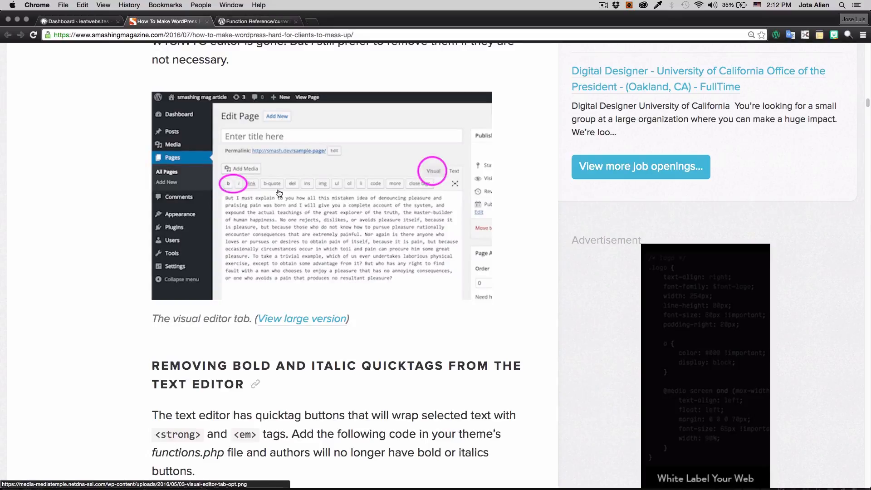
{"action": "scroll", "scroll_direction": "down", "scroll_amount": 3}
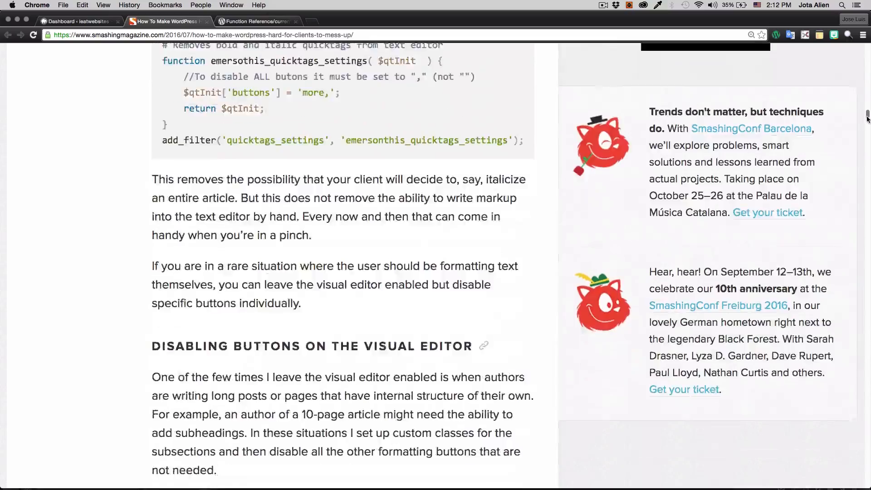